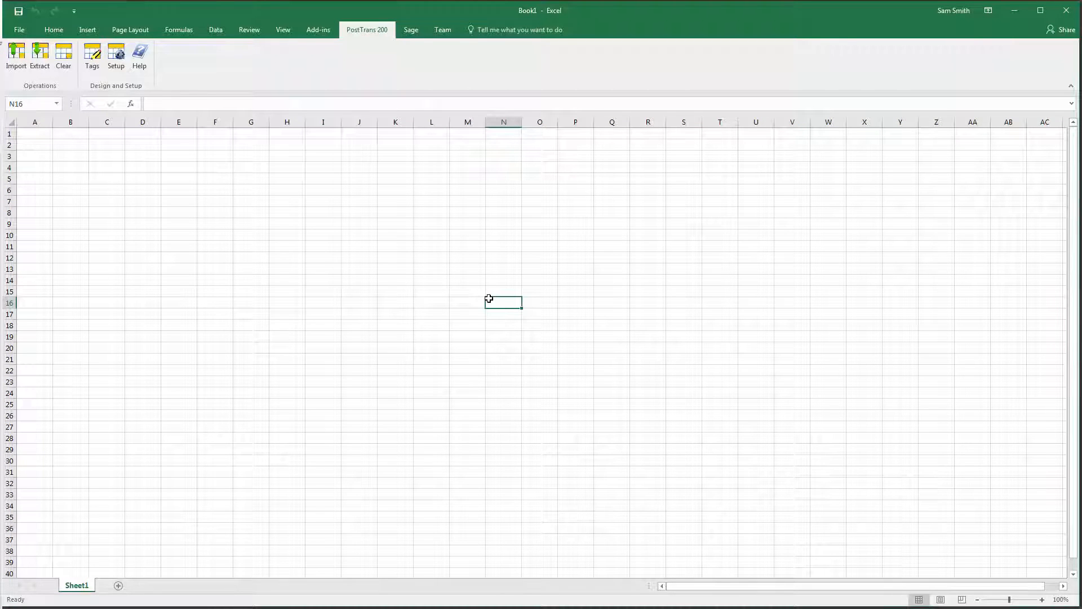
pyautogui.moveTo(379, 71)
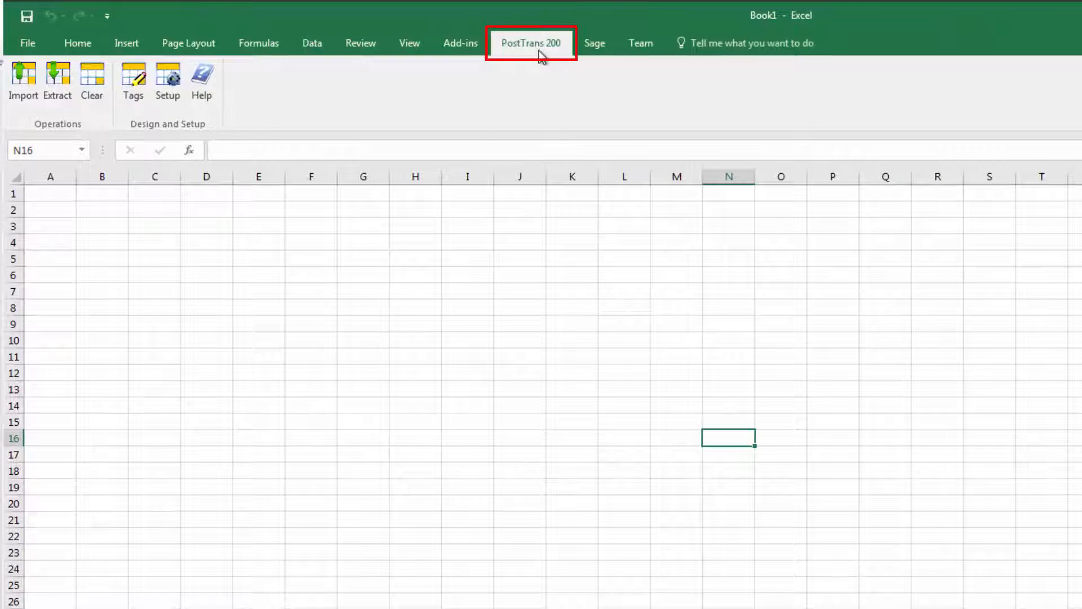
# Step: Load the Nominal Journal - Contra example template from PostTrans Help, searching 'nom'
pyautogui.click(201, 79)
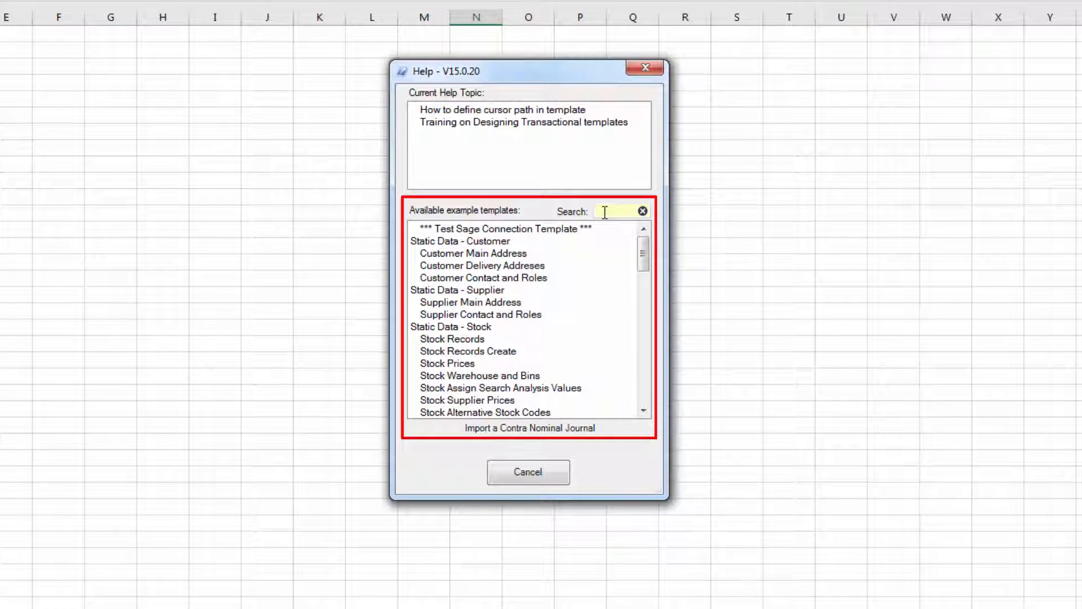
pyautogui.write('nom')
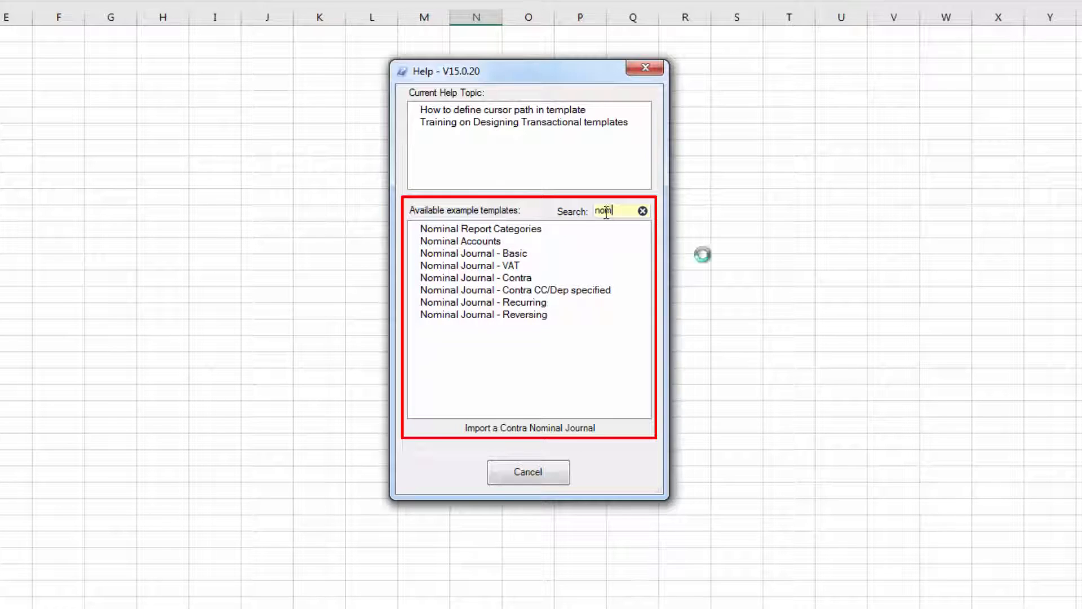
pyautogui.click(476, 277)
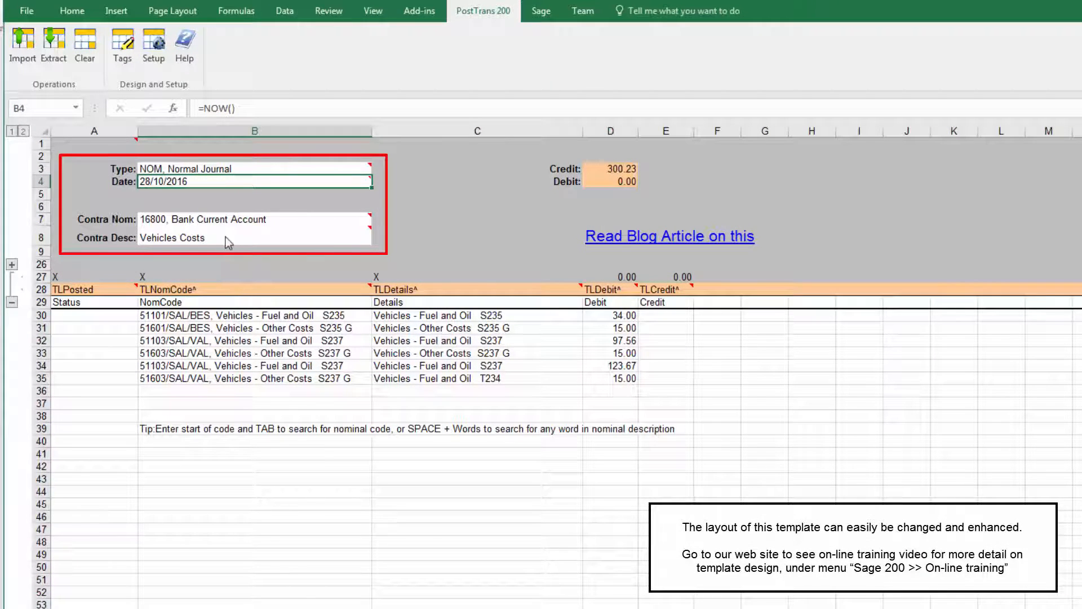
# Step: Re-enter contra nominal 16800 so the contra description reads Bank Current Account
pyautogui.click(254, 168)
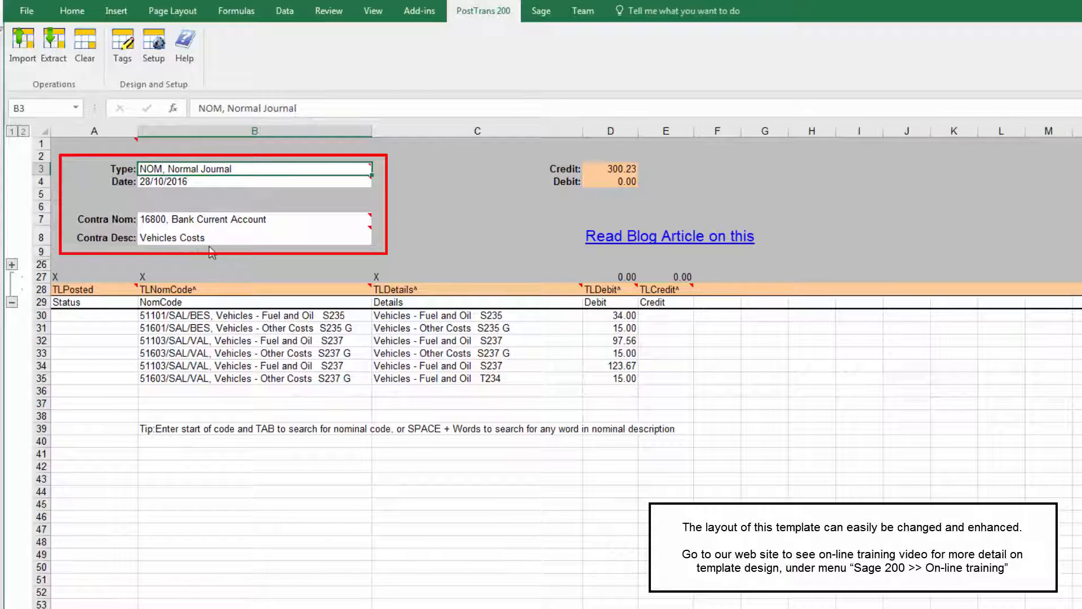
pyautogui.click(254, 218)
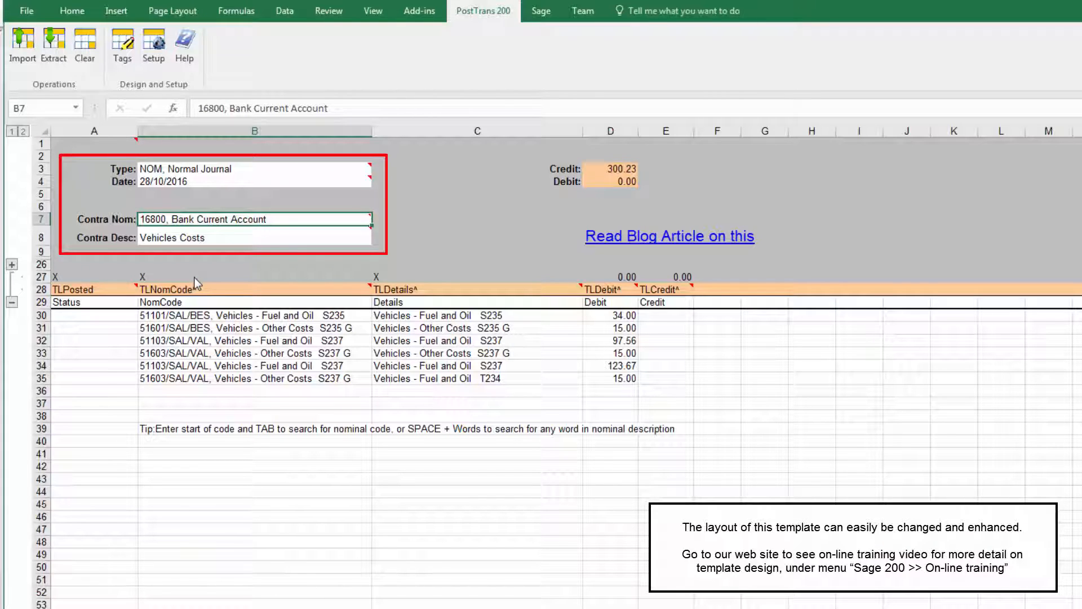
pyautogui.click(253, 237)
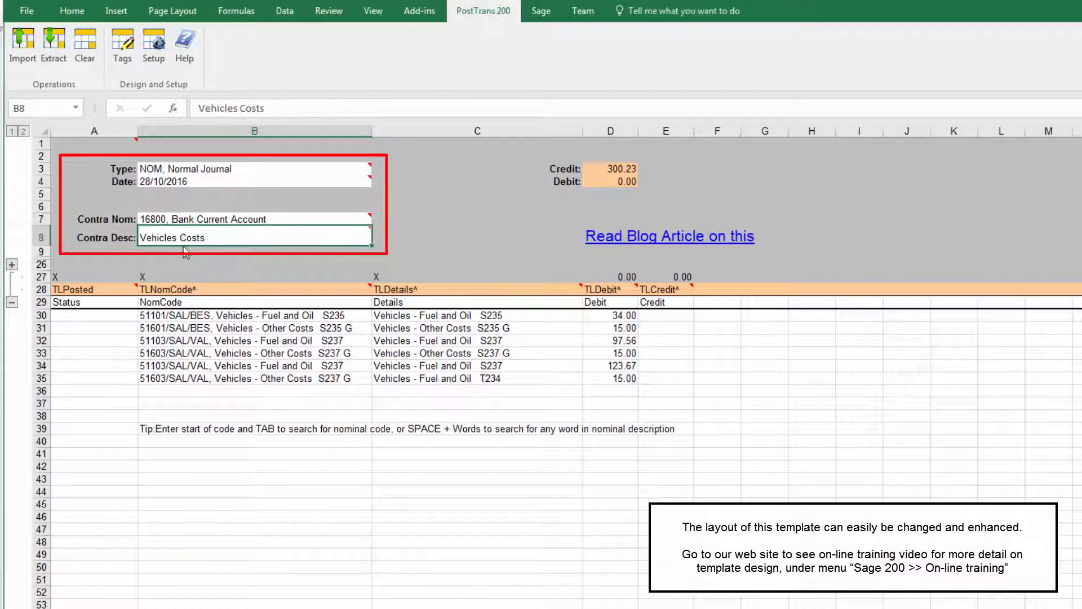
pyautogui.click(256, 218)
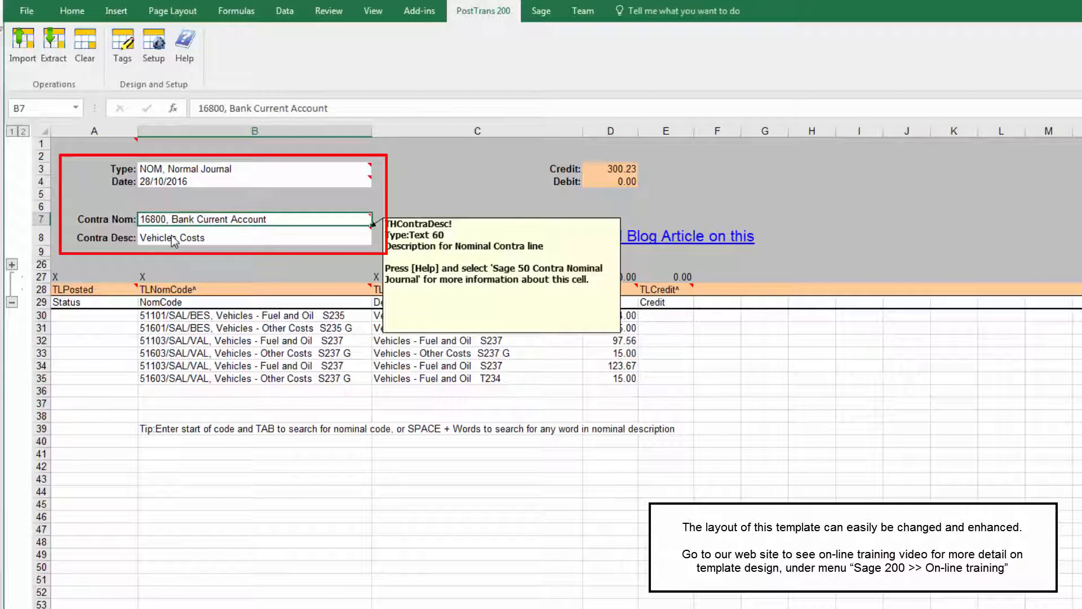
pyautogui.write('1680')
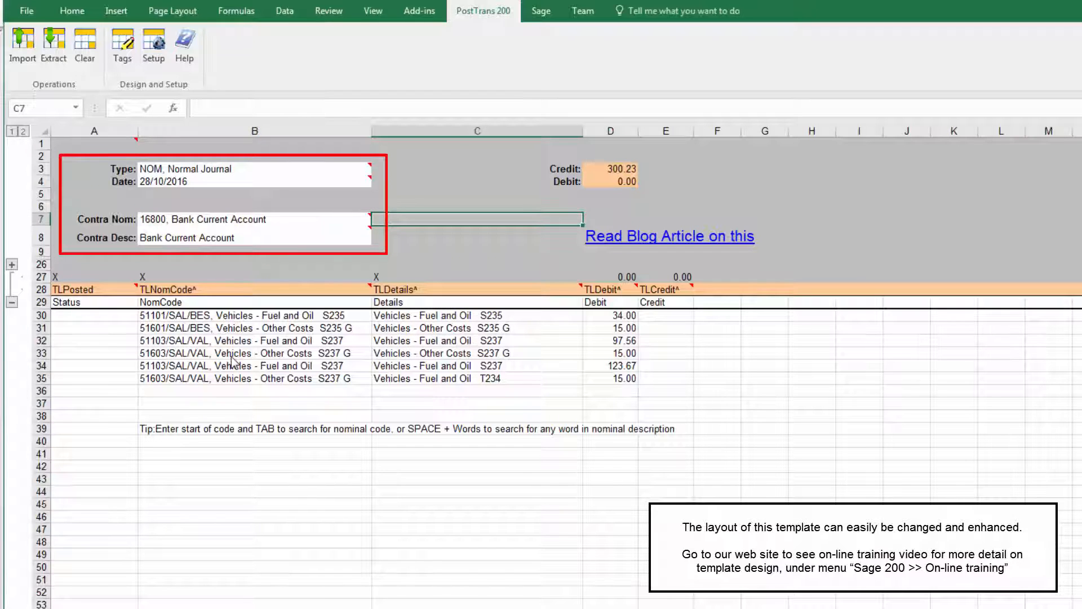
pyautogui.moveTo(213, 245)
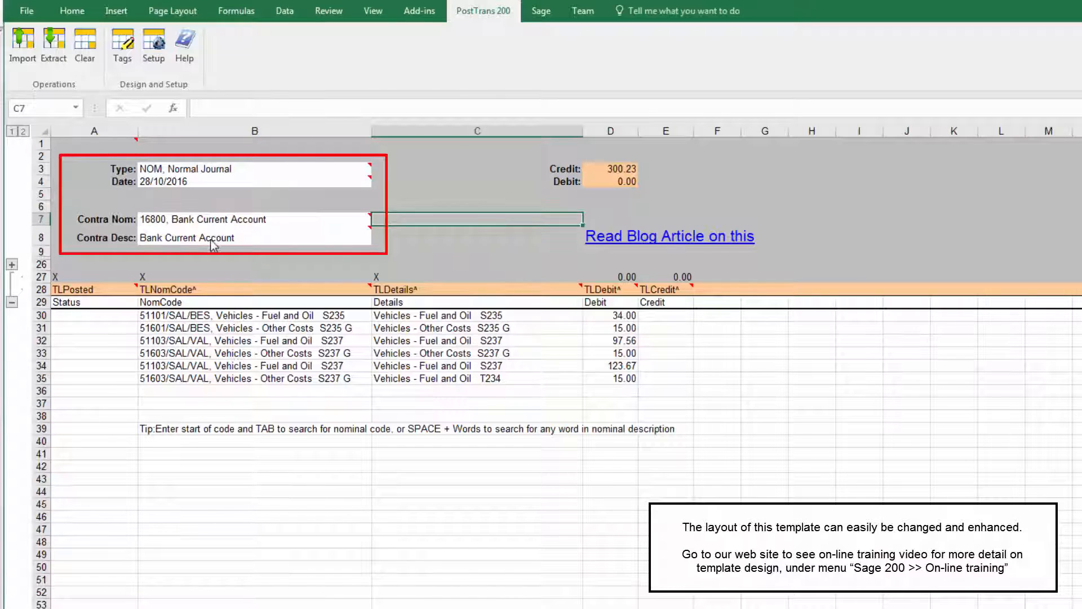
pyautogui.click(254, 238)
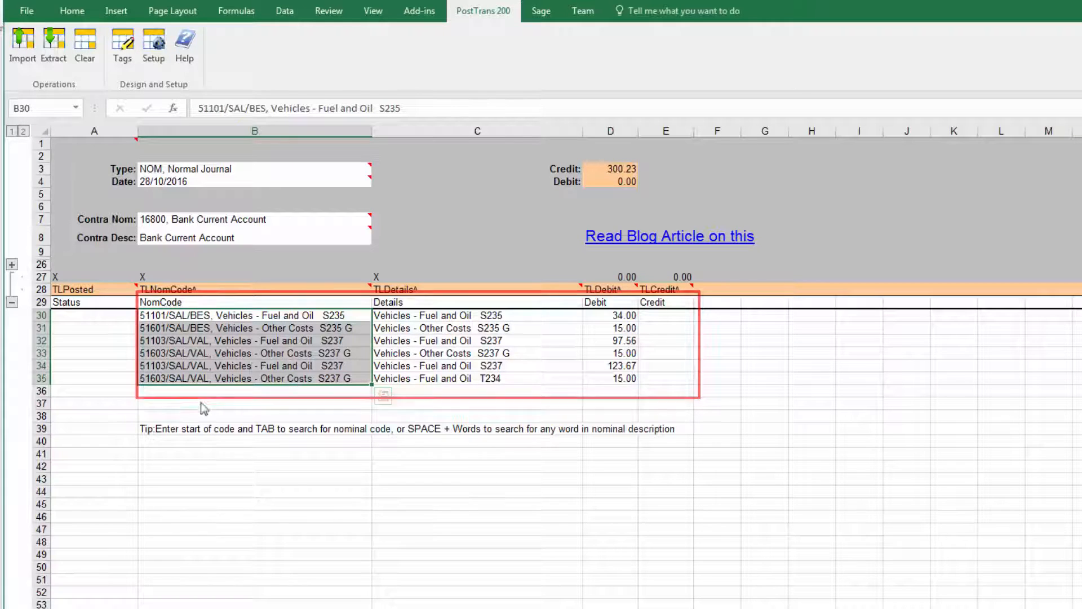
# Step: Add a 51103/Ret/VAL fuel and oil line in row 36 debiting 67.00
pyautogui.click(254, 392)
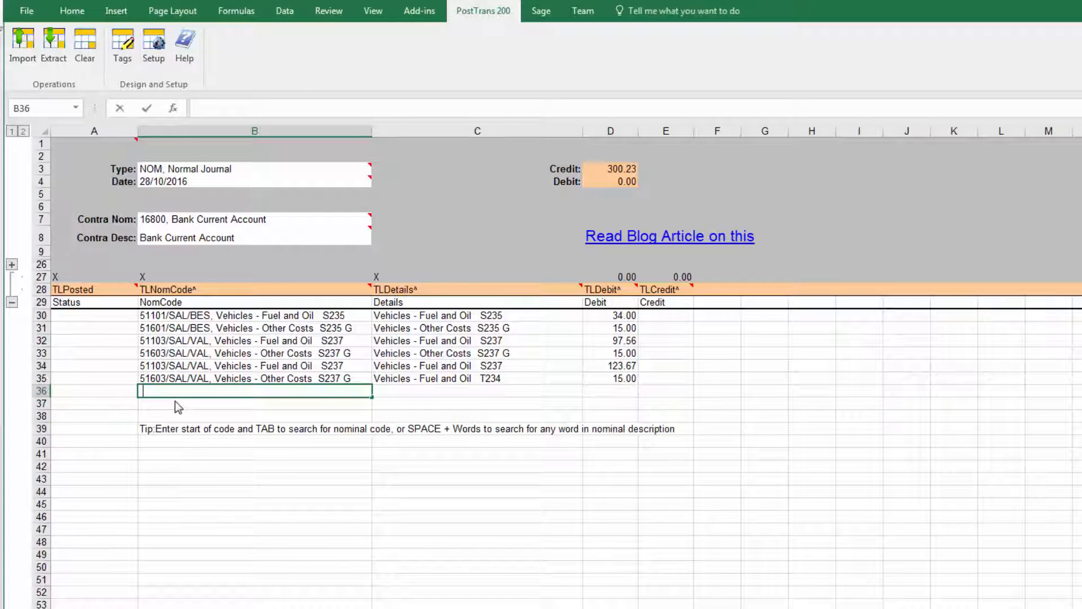
pyautogui.write('ol')
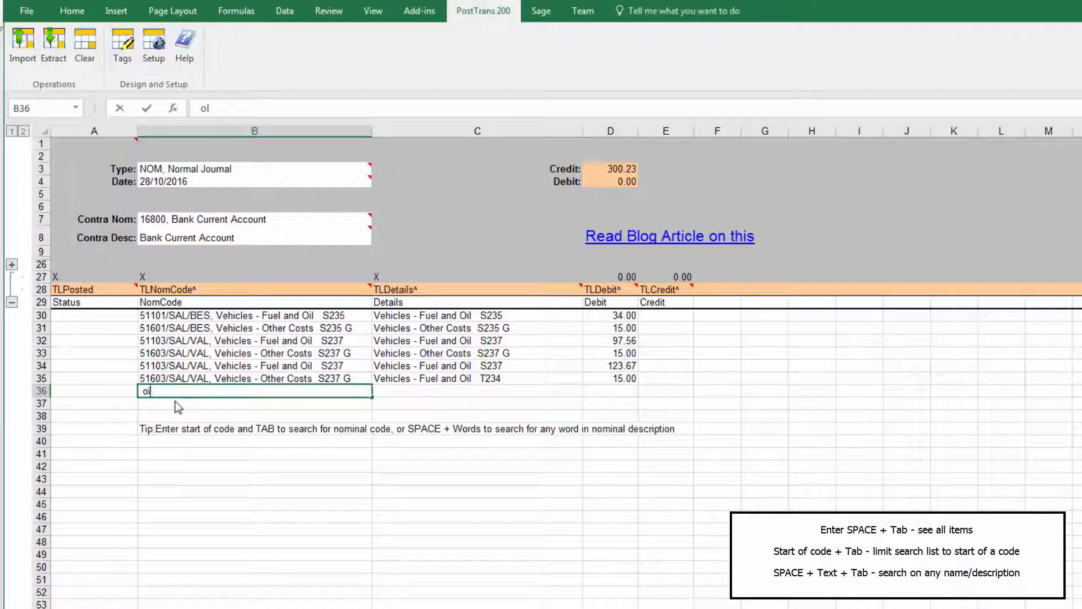
pyautogui.press('Tab')
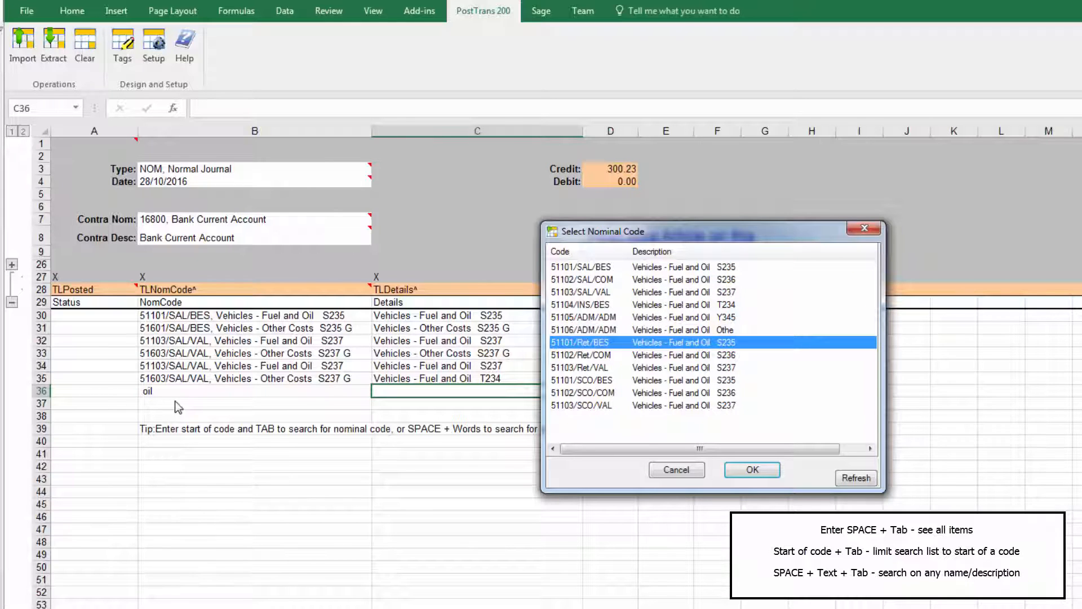
pyautogui.click(581, 367)
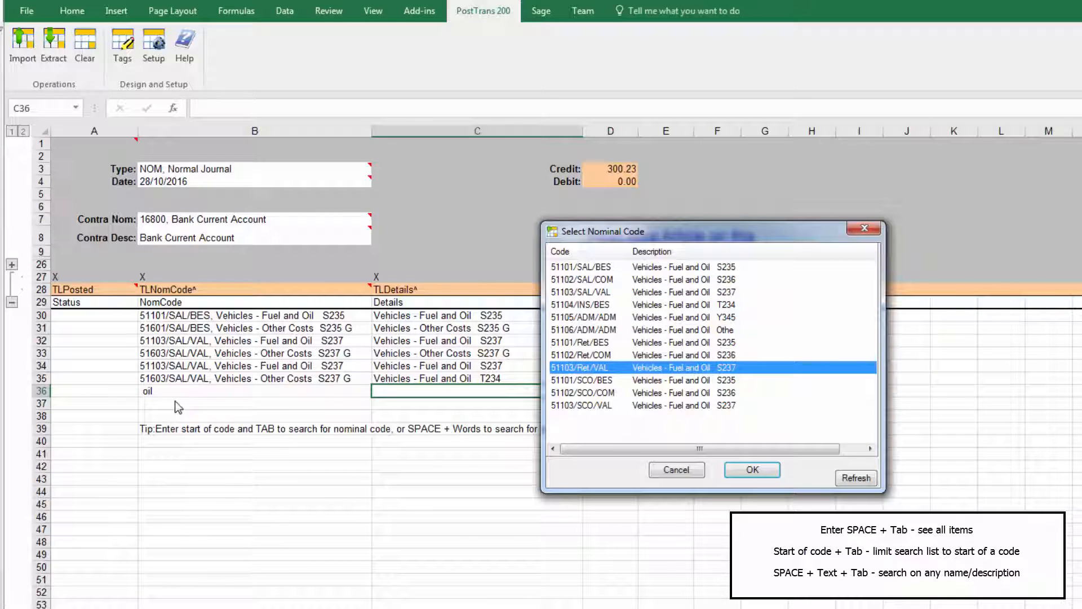
pyautogui.click(751, 469)
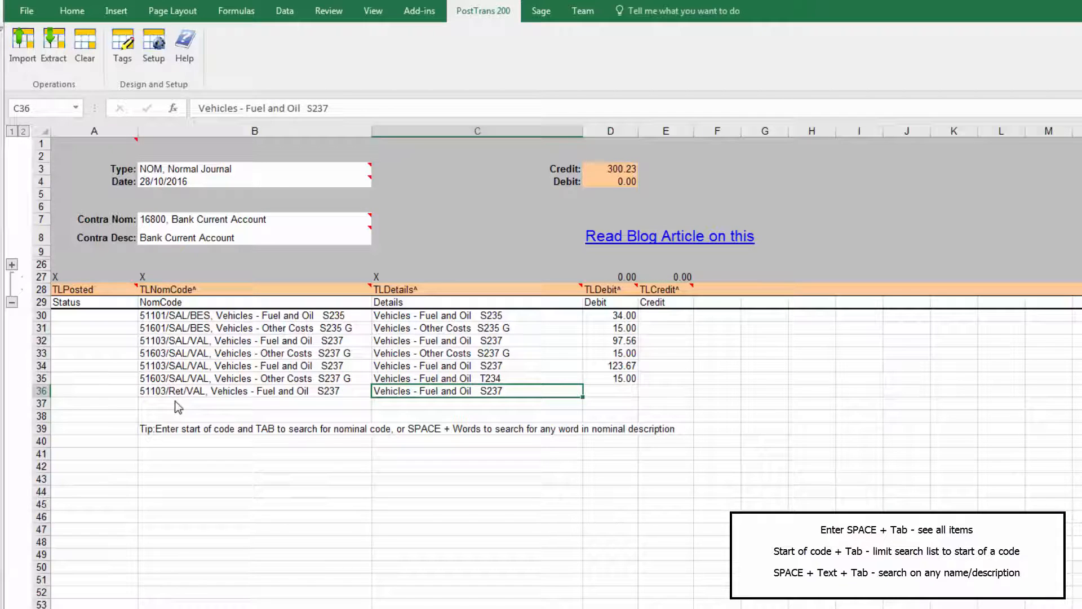
pyautogui.press('tab')
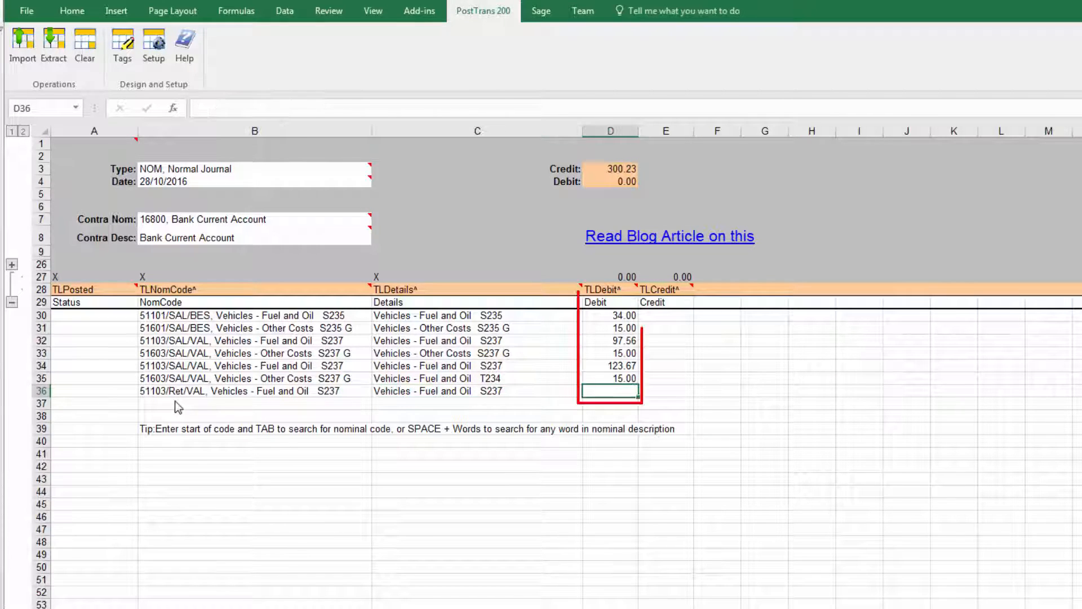
pyautogui.write('67.00')
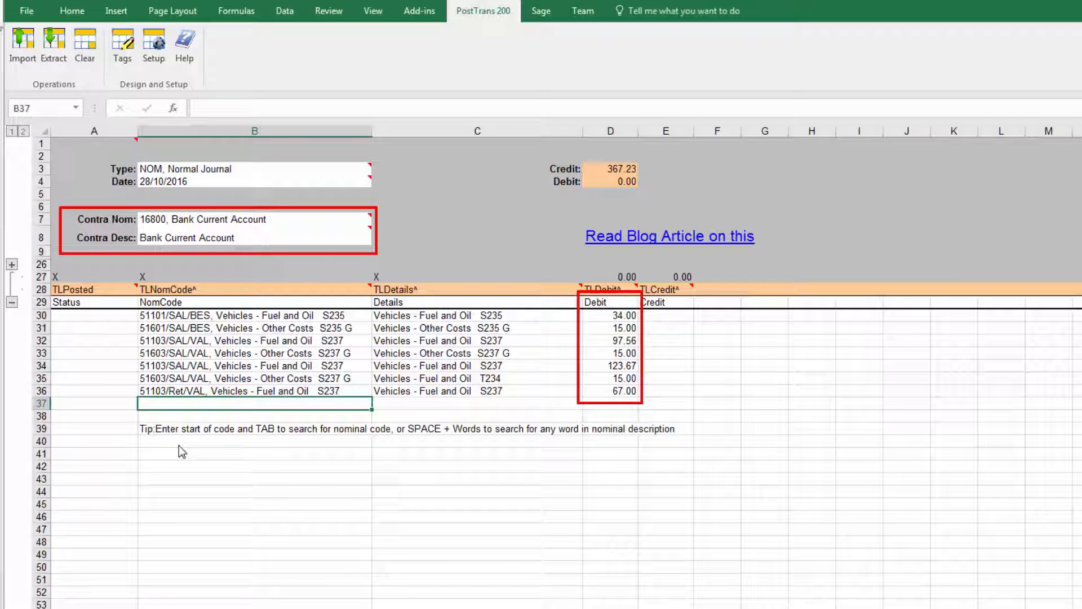
# Step: Add a second 51103/Ret/VAL line in row 37 debiting 12.00, bringing credit to 379.23
pyautogui.write('5')
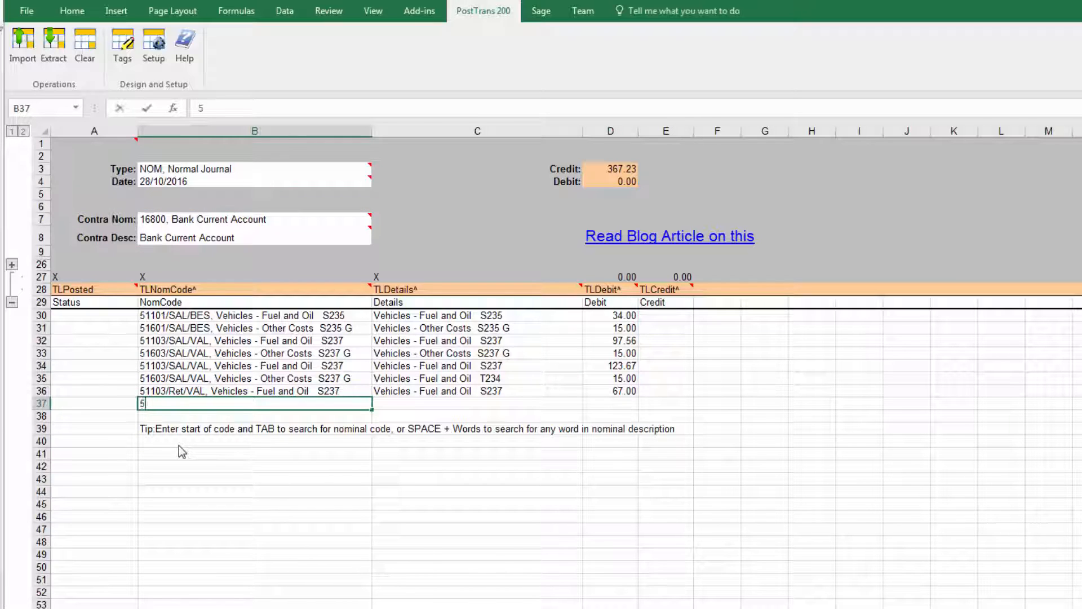
pyautogui.write('1103')
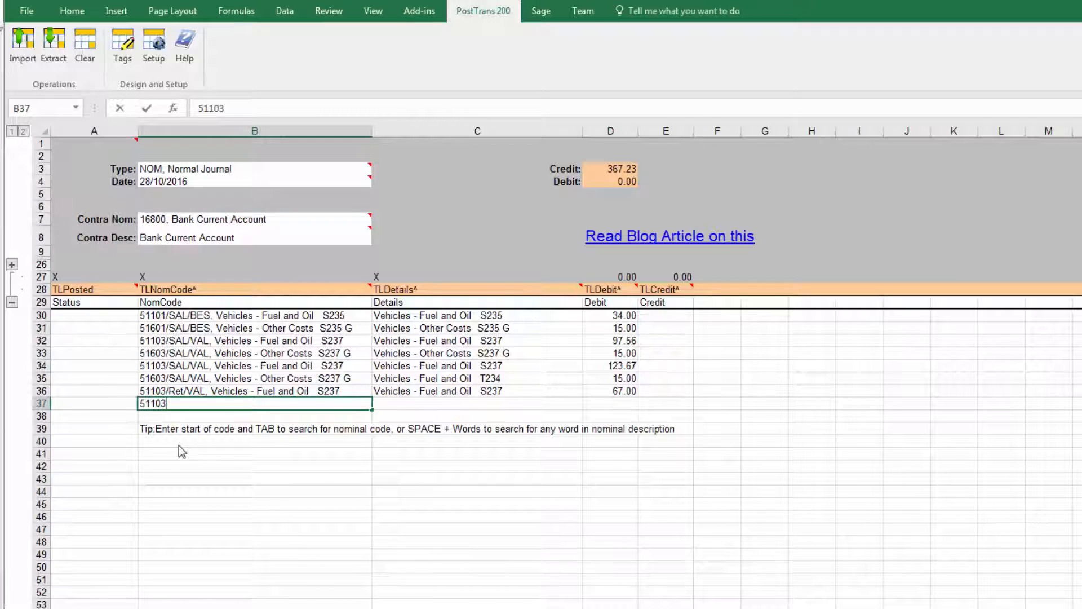
pyautogui.press('Tab')
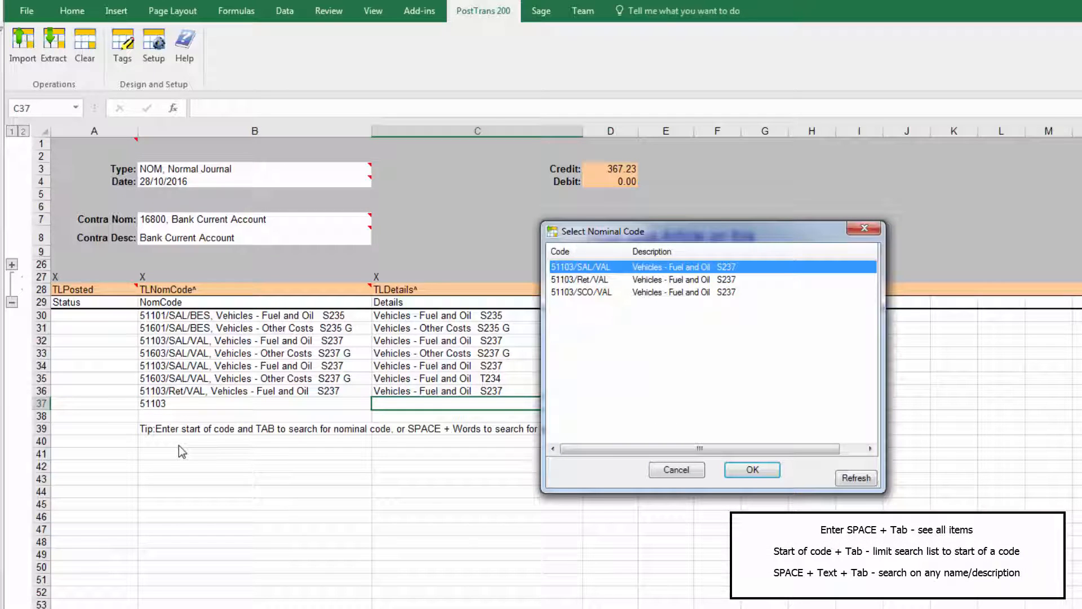
pyautogui.click(581, 292)
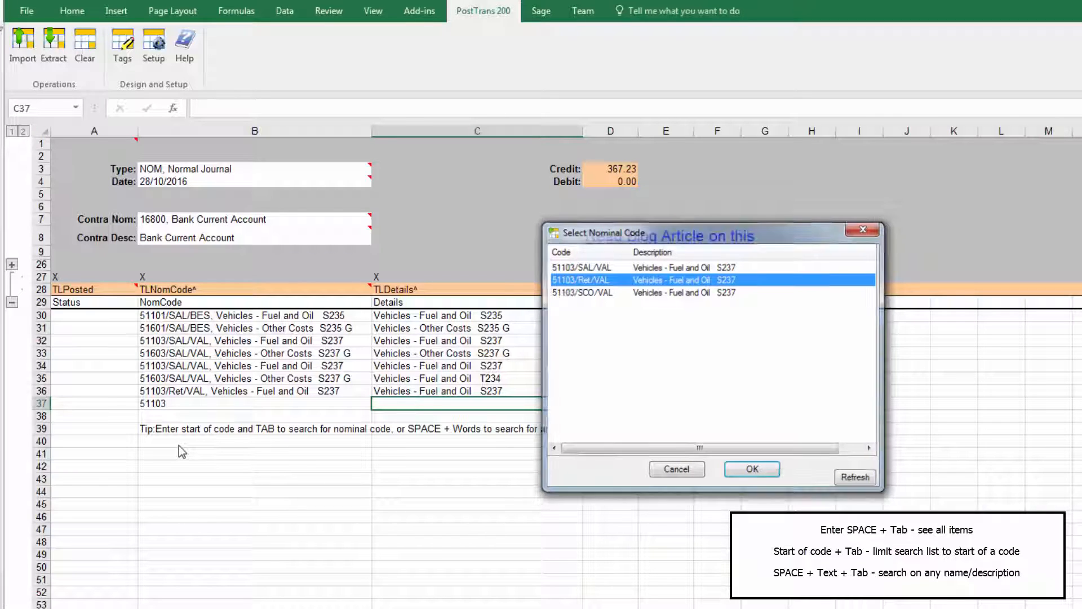
pyautogui.click(752, 469)
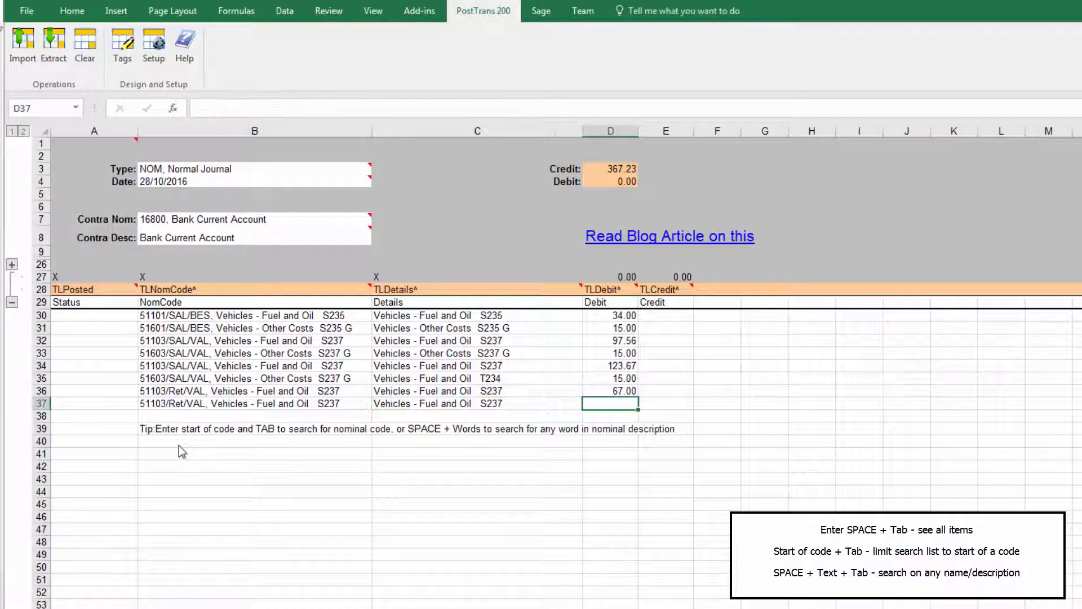
pyautogui.write('12.00')
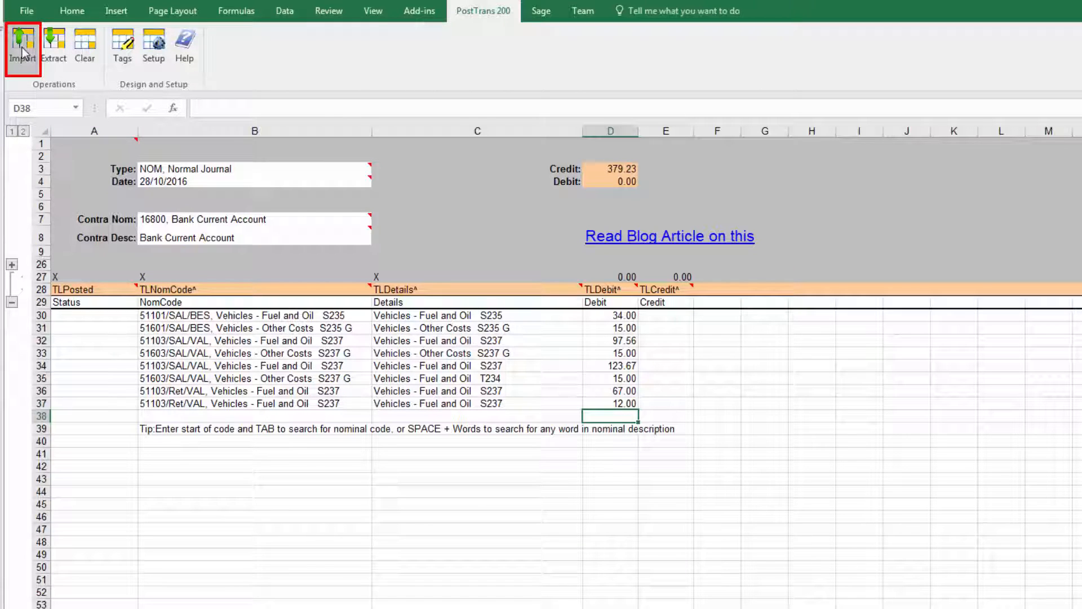
# Step: Import and post the 379.23 journal to Sage 200, all lines marked POSTED J000000044
pyautogui.click(23, 45)
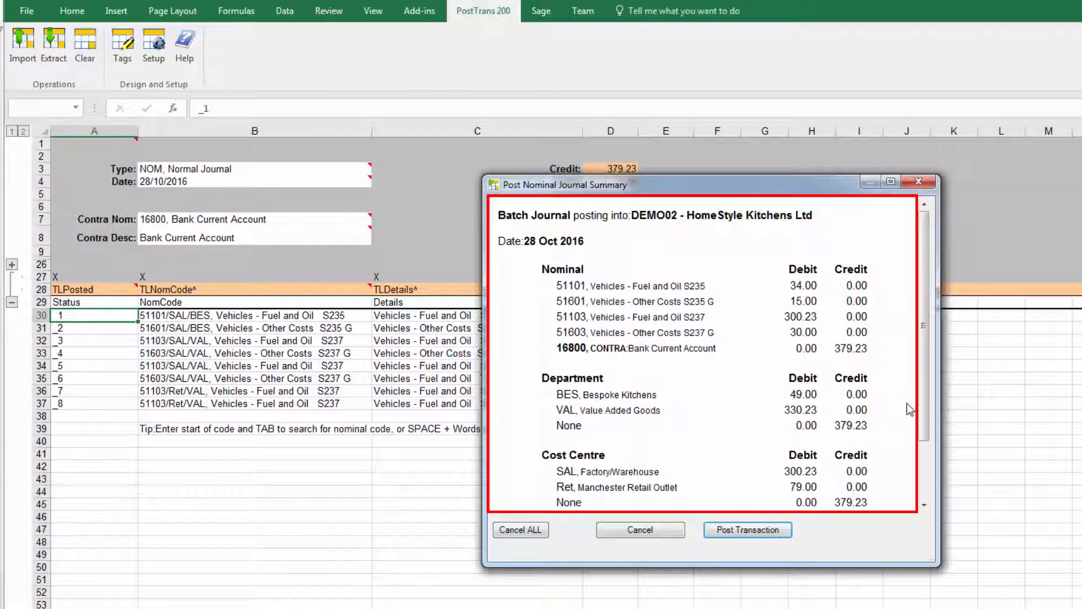
pyautogui.scroll(-3)
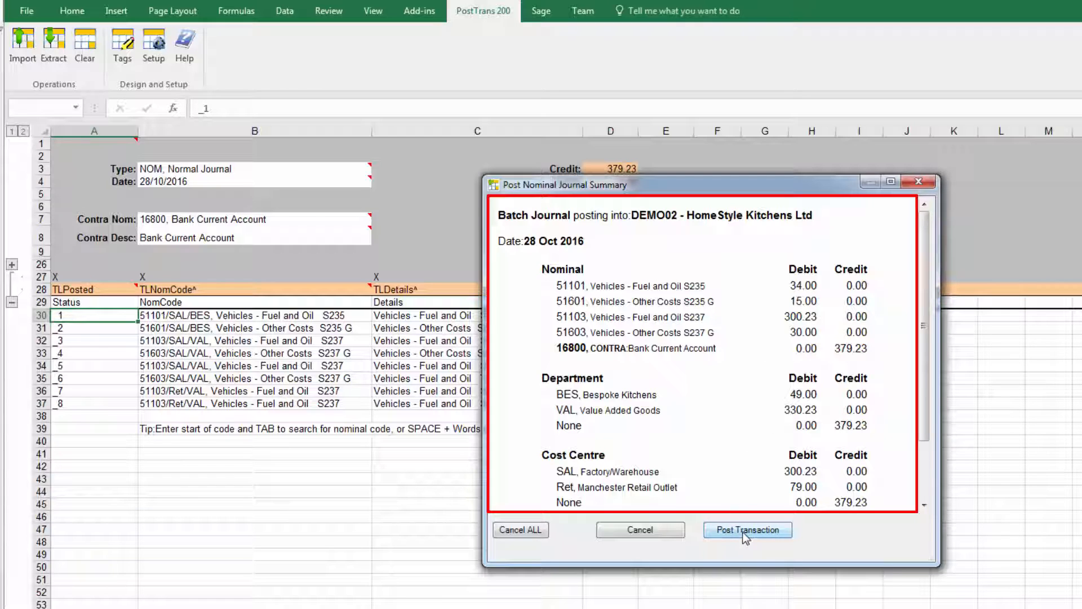
pyautogui.click(748, 530)
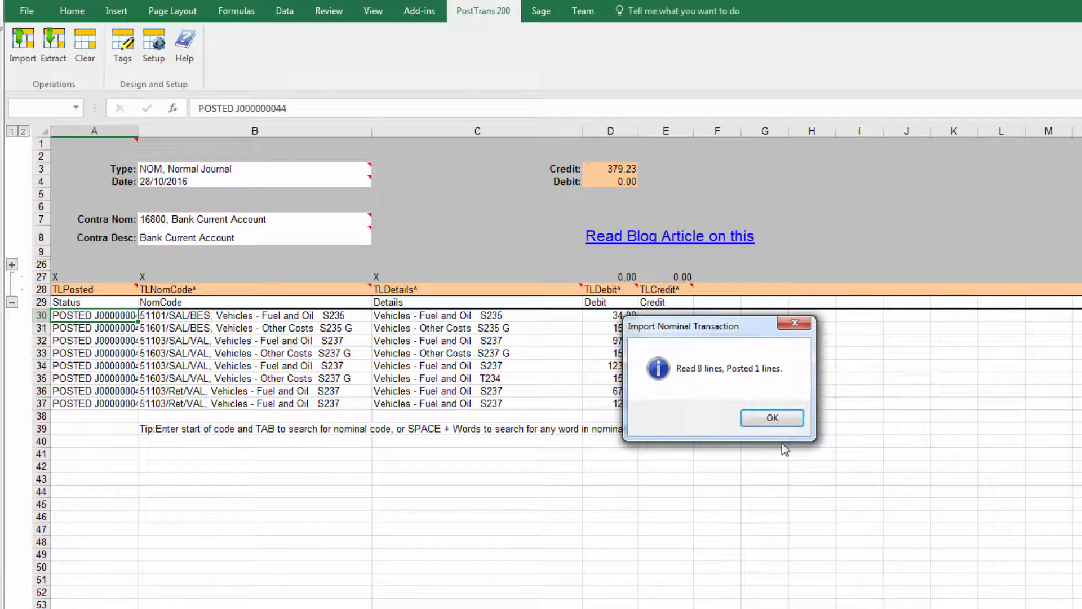
pyautogui.click(771, 417)
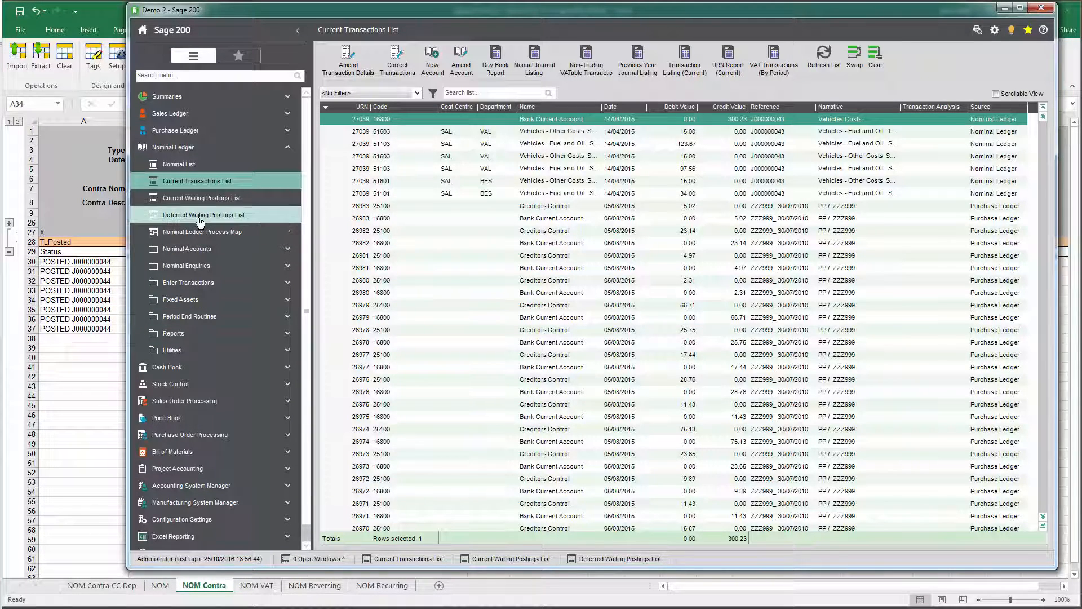
# Step: Show the Deferred Waiting Postings List and select the J000000044 Bank Current Account line
pyautogui.click(203, 215)
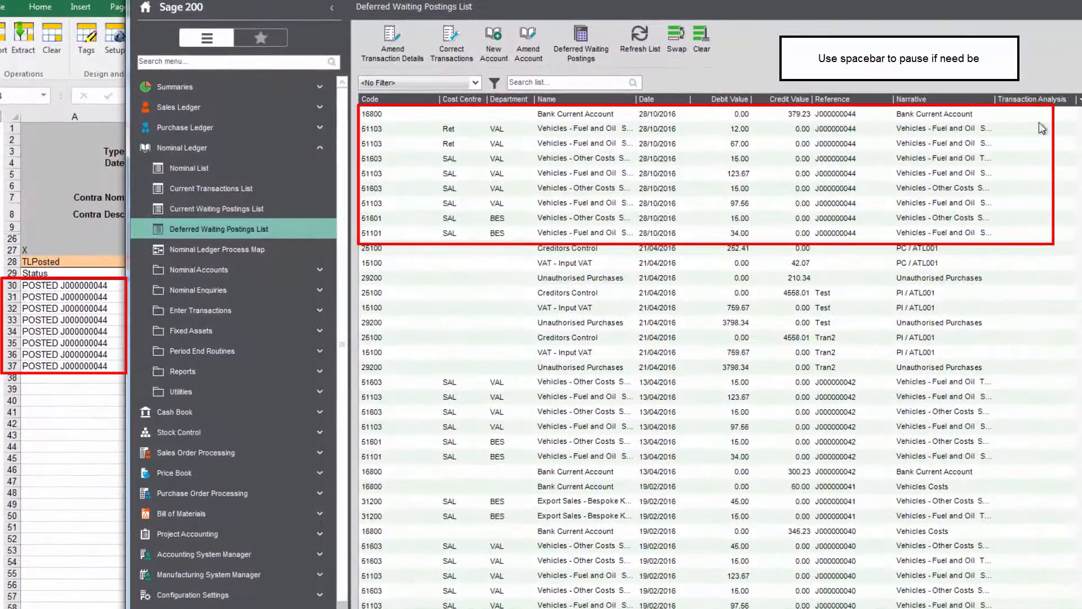
pyautogui.click(607, 232)
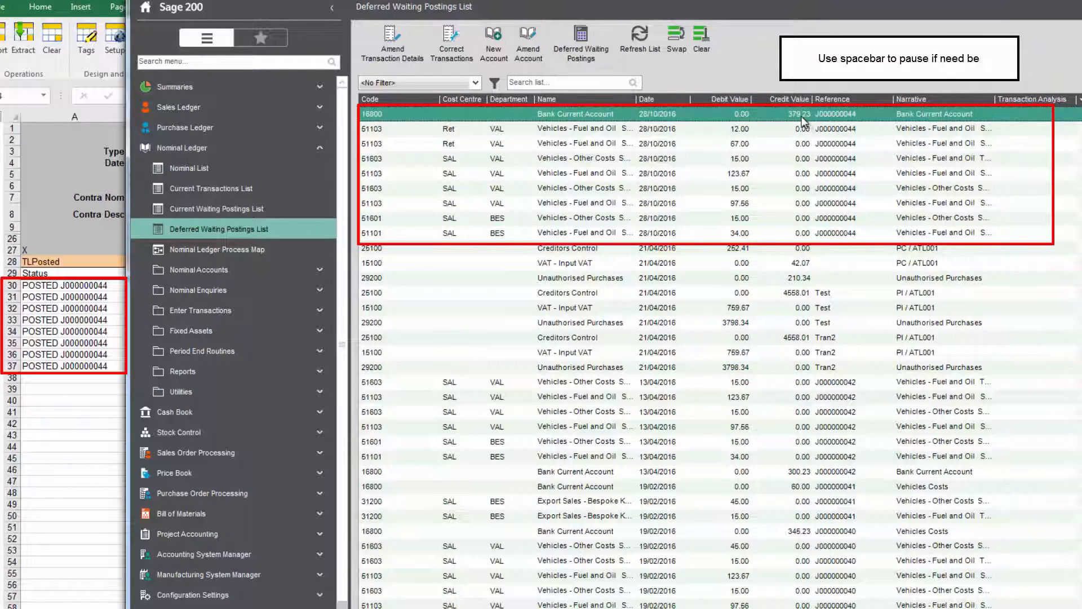
pyautogui.moveTo(893, 118)
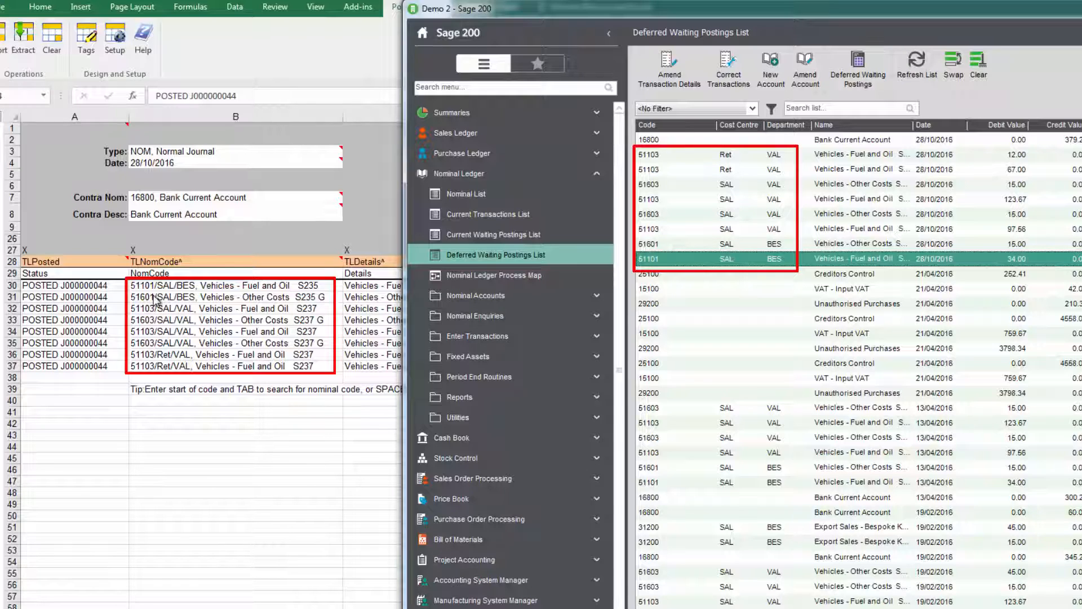
pyautogui.moveTo(211, 579)
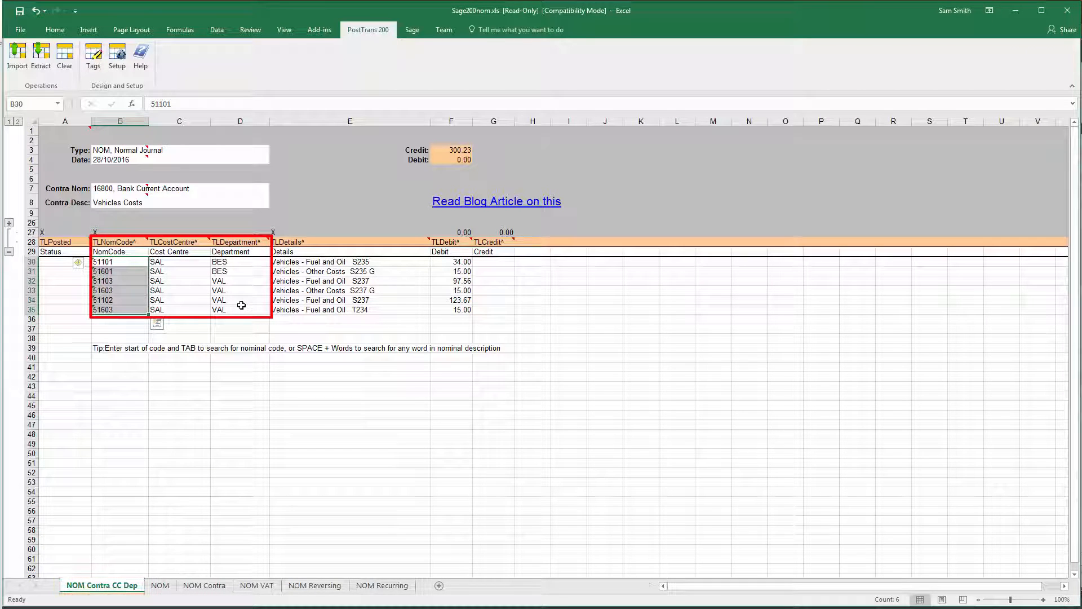
pyautogui.click(204, 585)
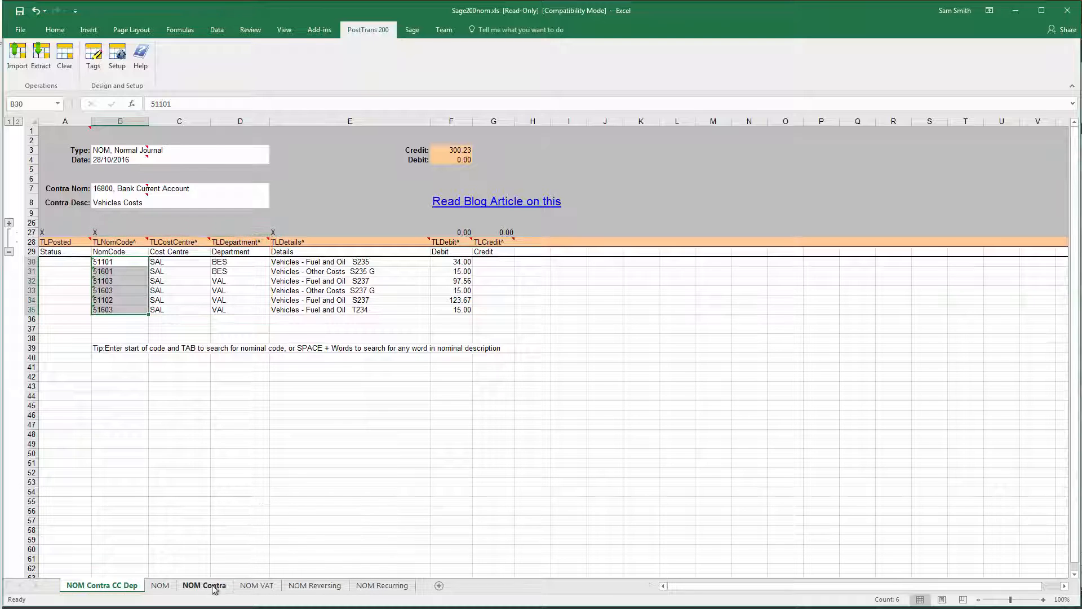
pyautogui.click(204, 585)
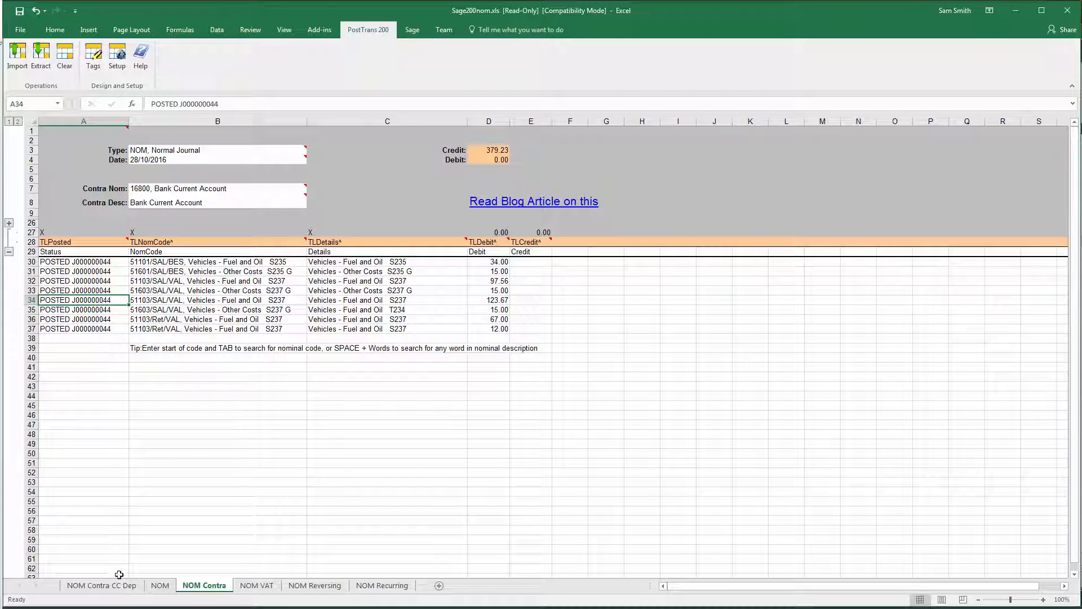
pyautogui.click(101, 585)
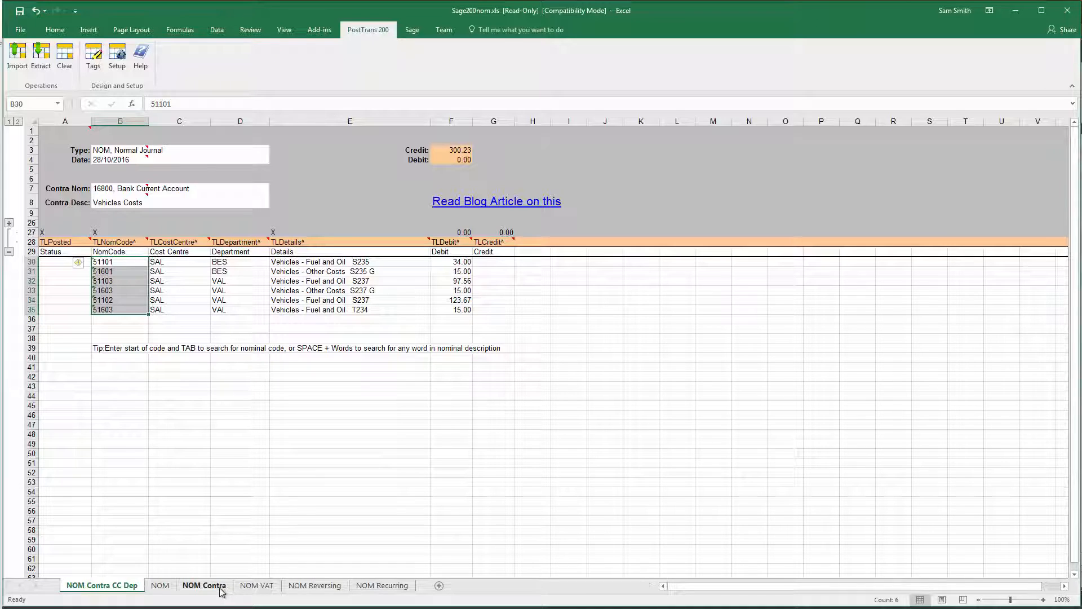
pyautogui.click(256, 585)
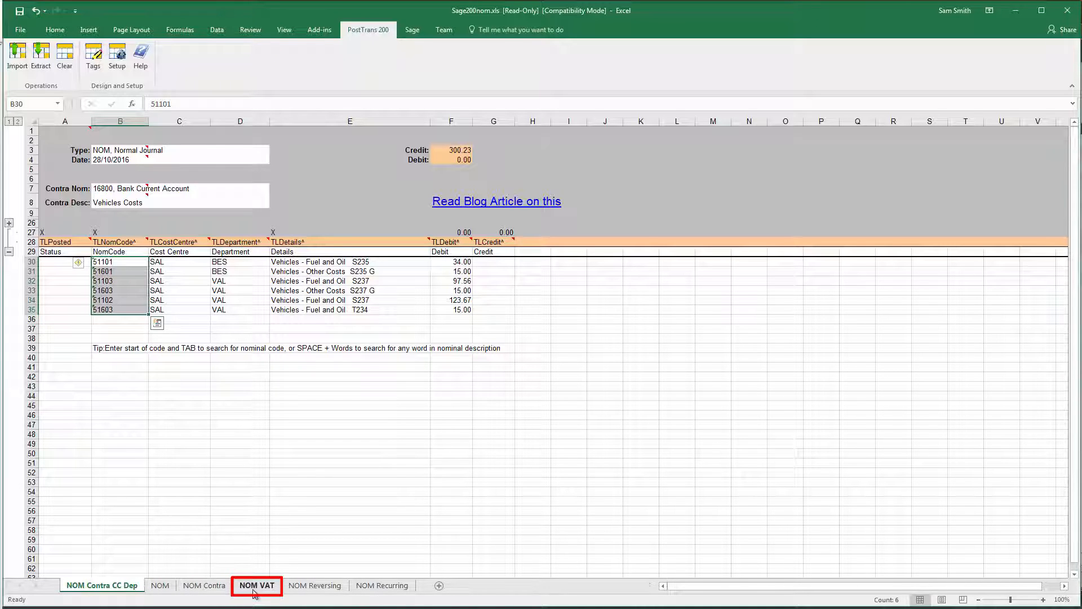
# Step: On the NOM VAT sheet add row 36 with nominal 51106/ADM/ADM found by searching 'oil'
pyautogui.click(257, 585)
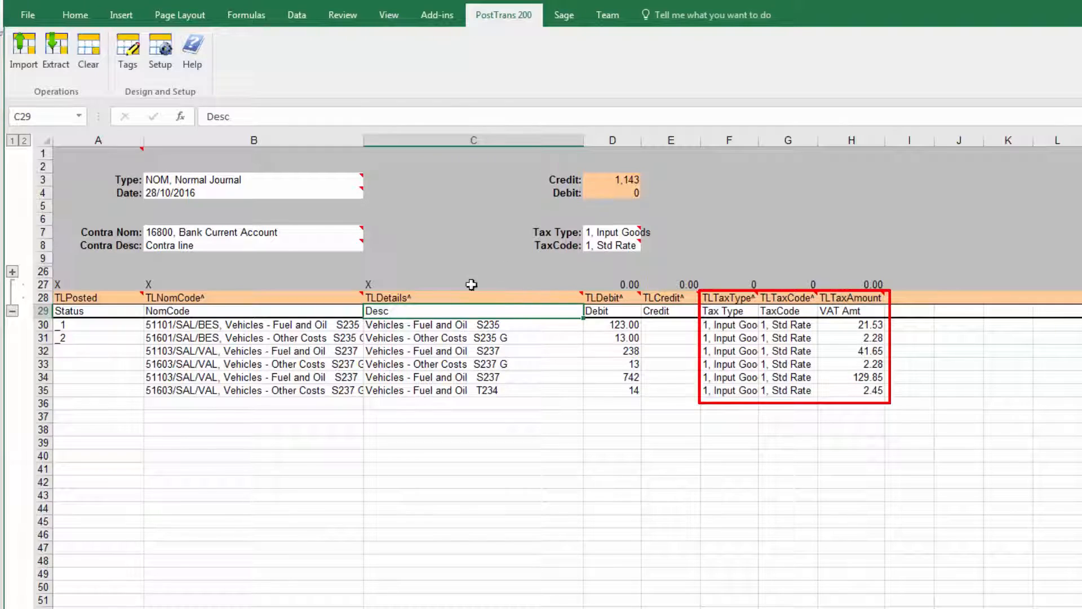
pyautogui.moveTo(734, 310)
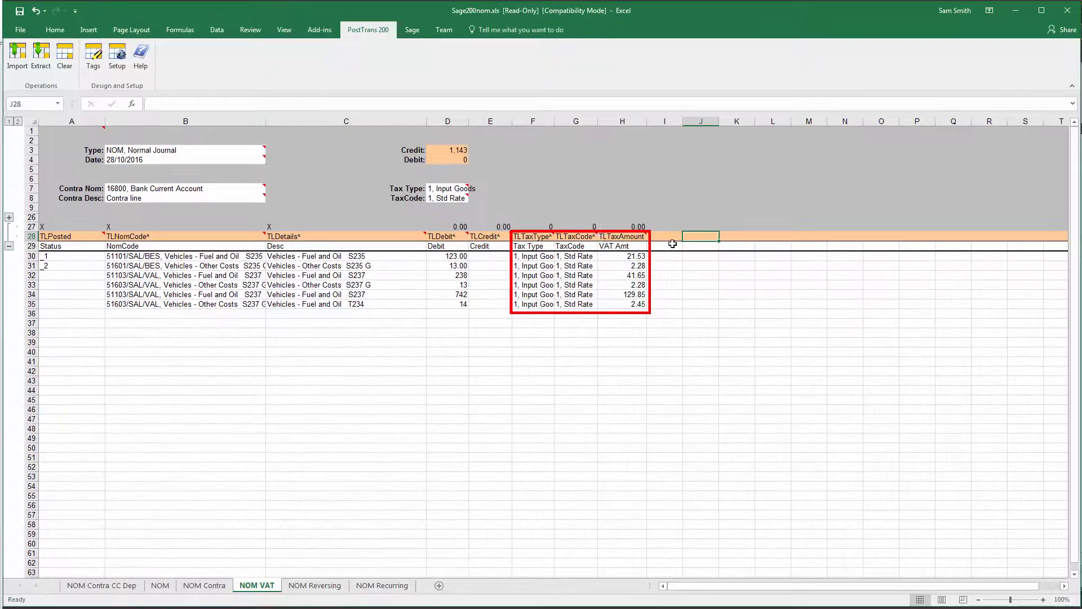
pyautogui.click(94, 56)
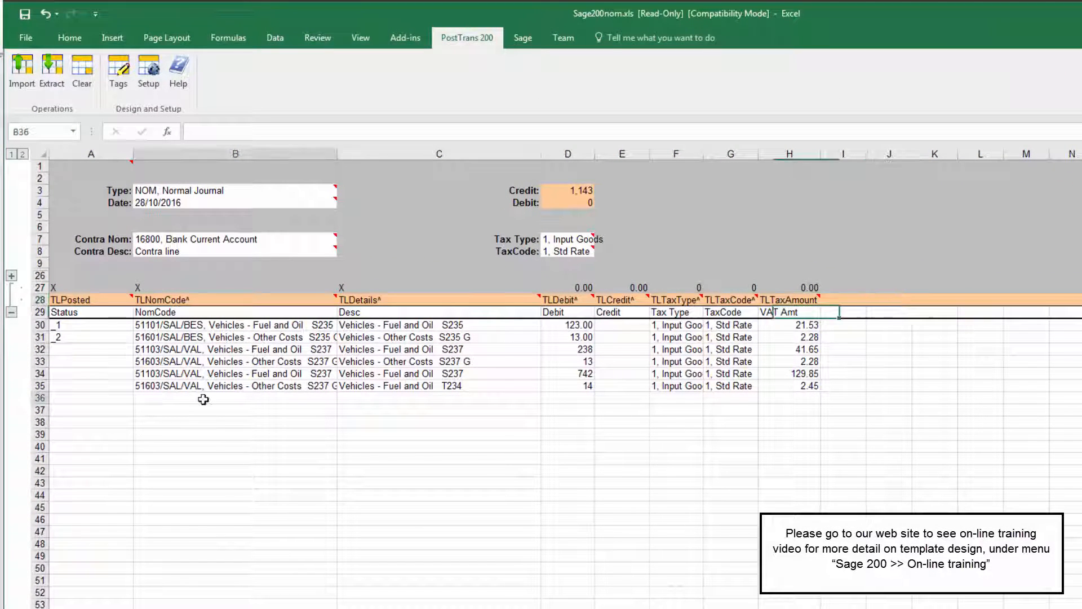
pyautogui.click(234, 398)
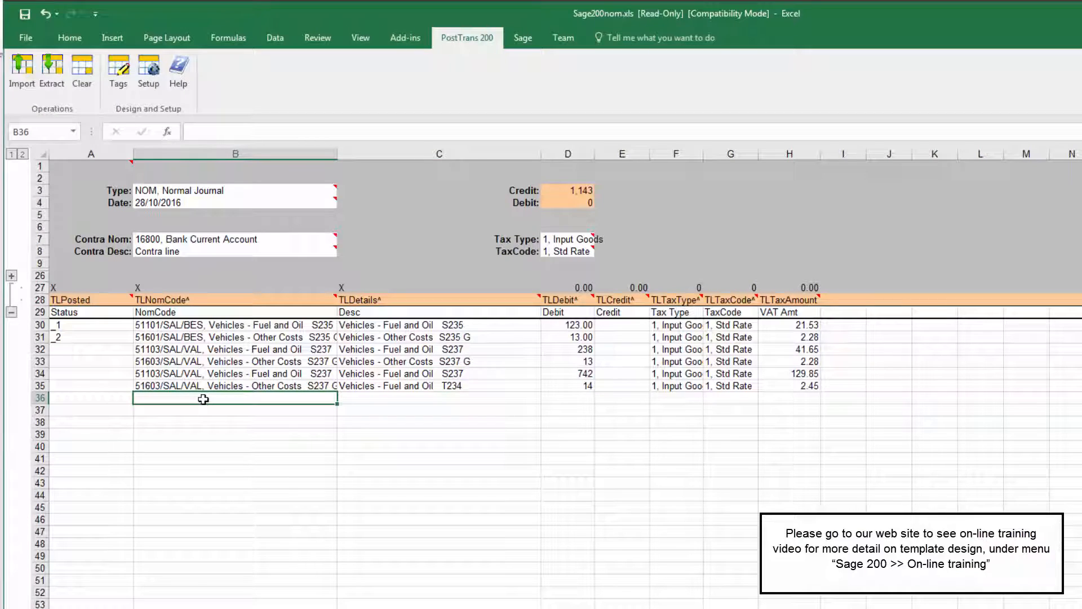
pyautogui.write('oil')
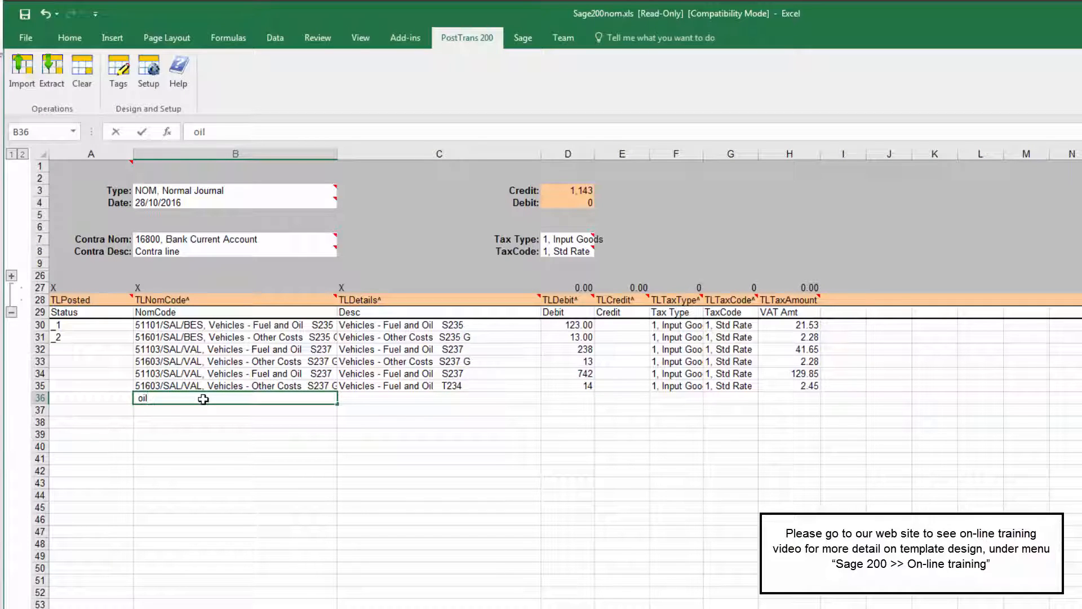
pyautogui.click(438, 397)
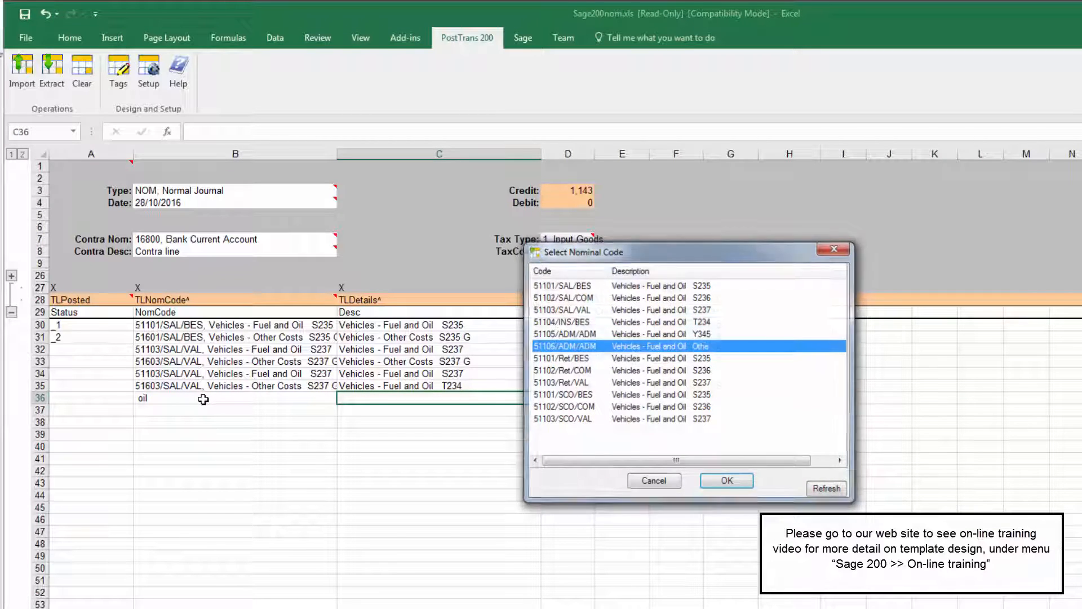
pyautogui.click(726, 480)
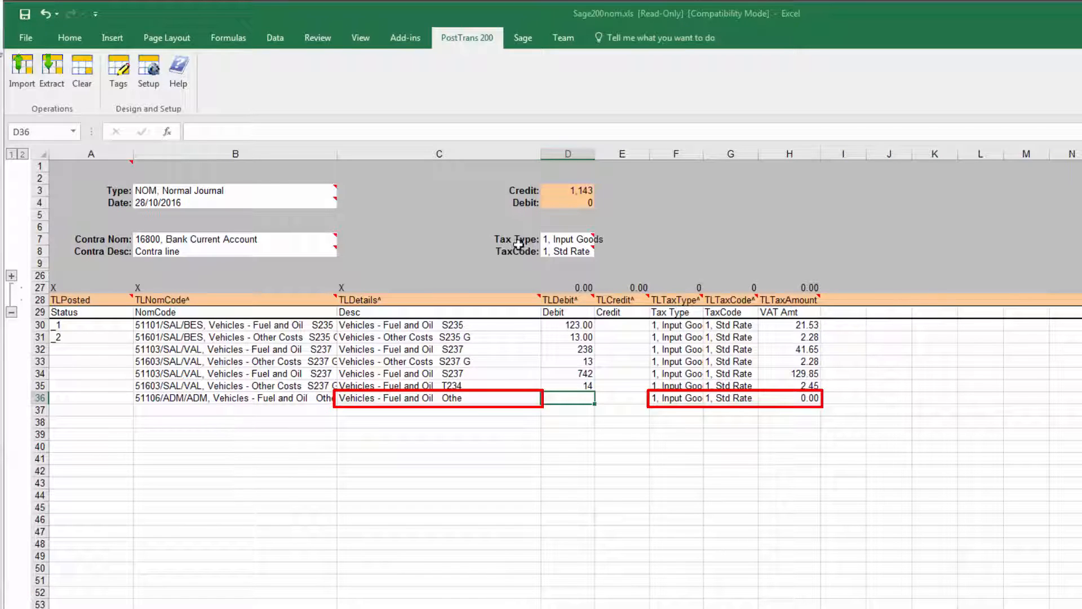
pyautogui.click(732, 361)
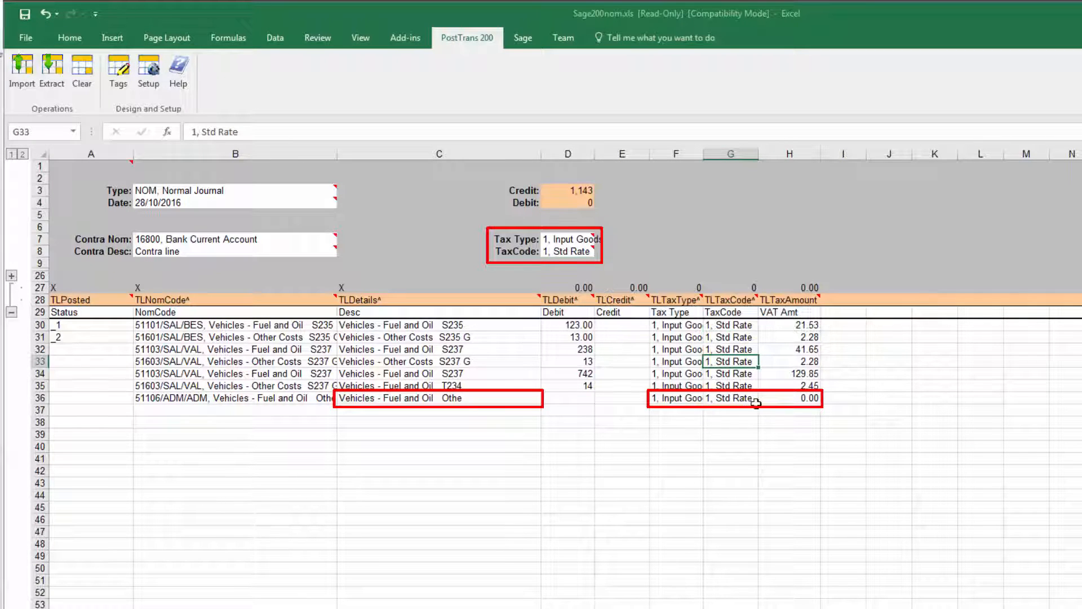
# Step: Give row 36 a debit of 20 and keep Std Rate tax, yielding VAT of 4.00
pyautogui.click(568, 398)
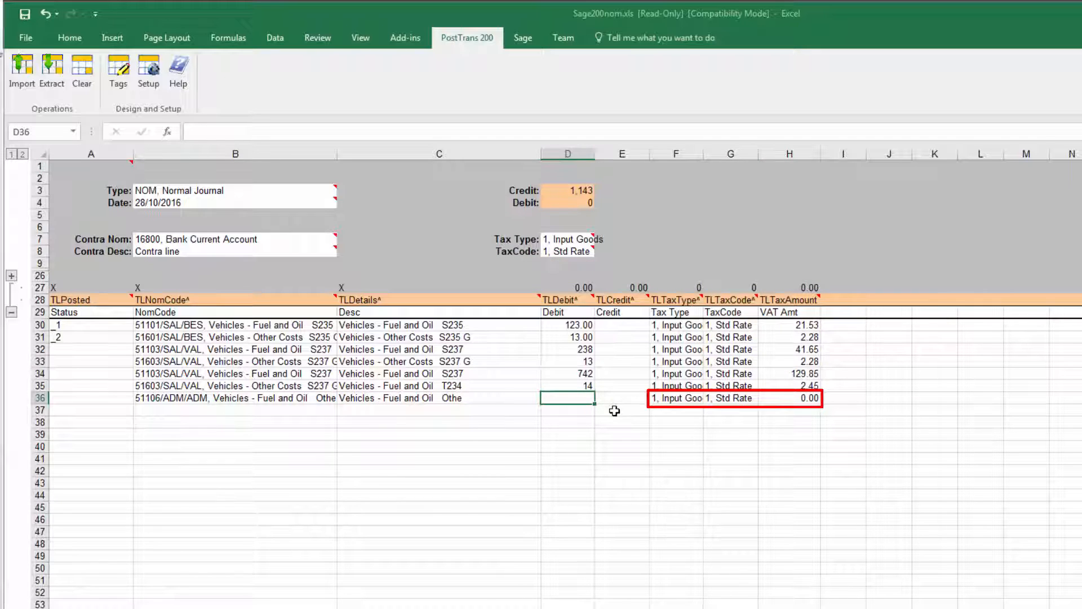
pyautogui.write('20')
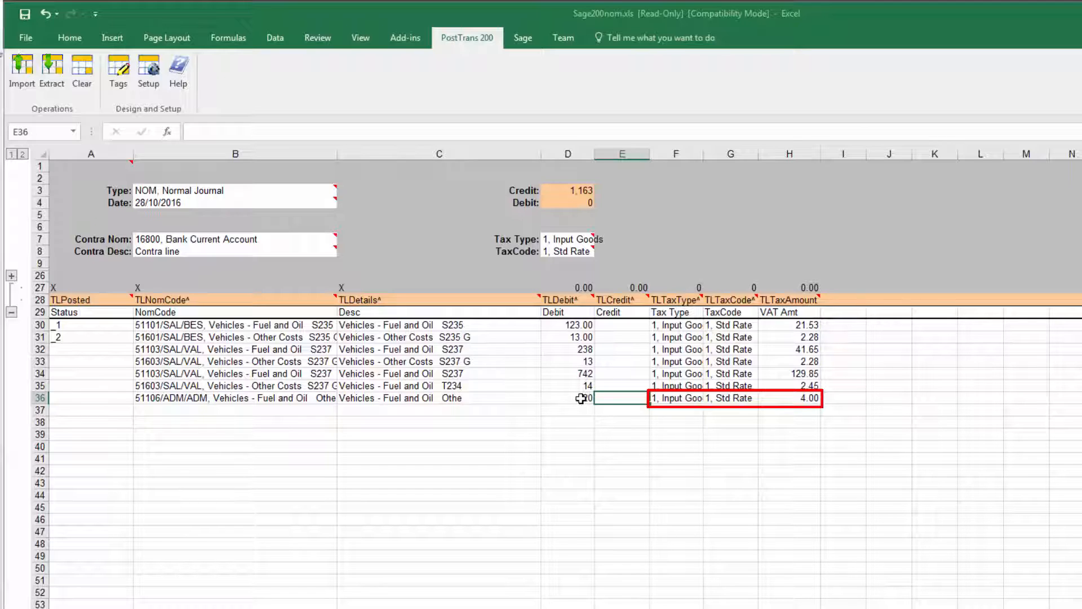
pyautogui.click(730, 398)
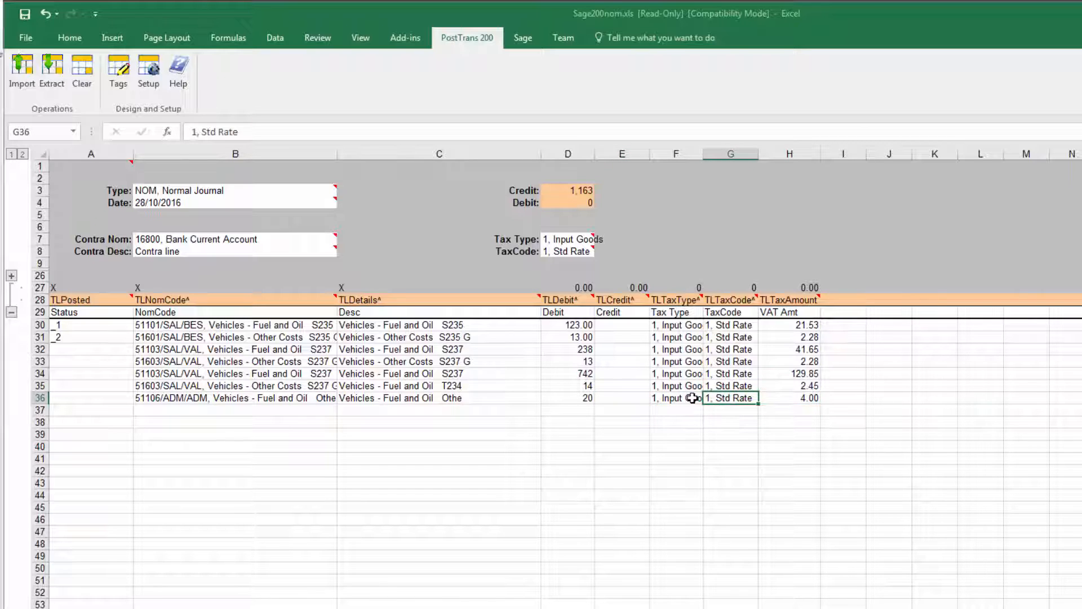
pyautogui.moveTo(699, 398)
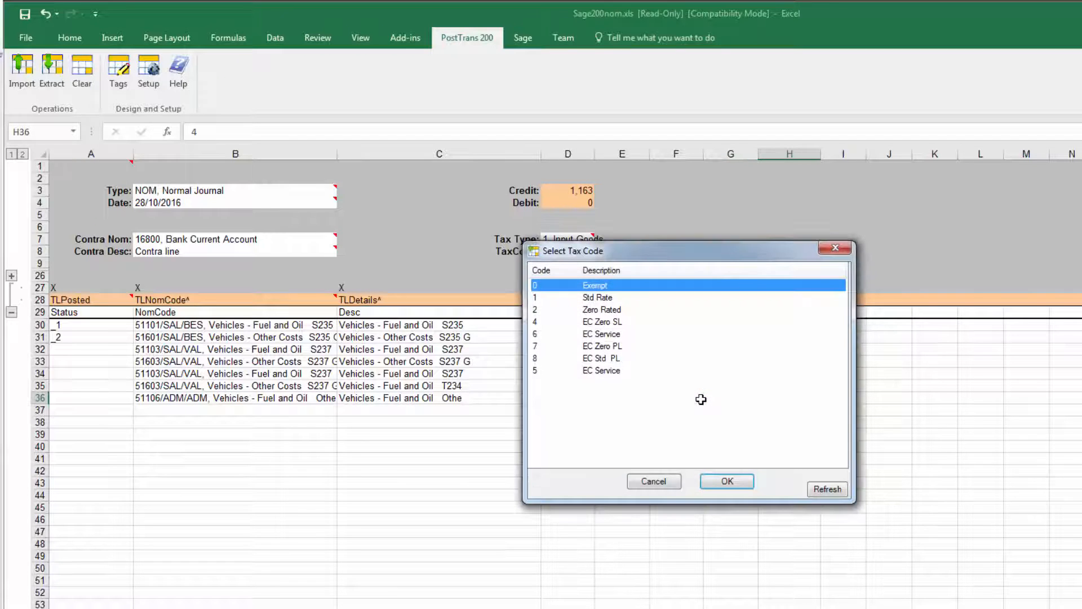
pyautogui.click(601, 309)
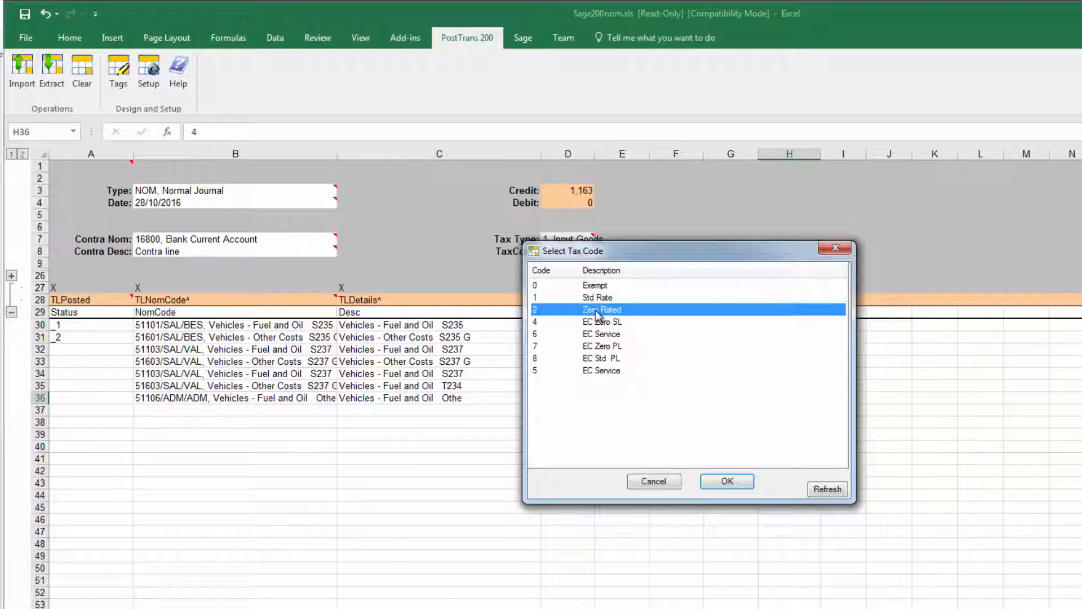
pyautogui.click(726, 482)
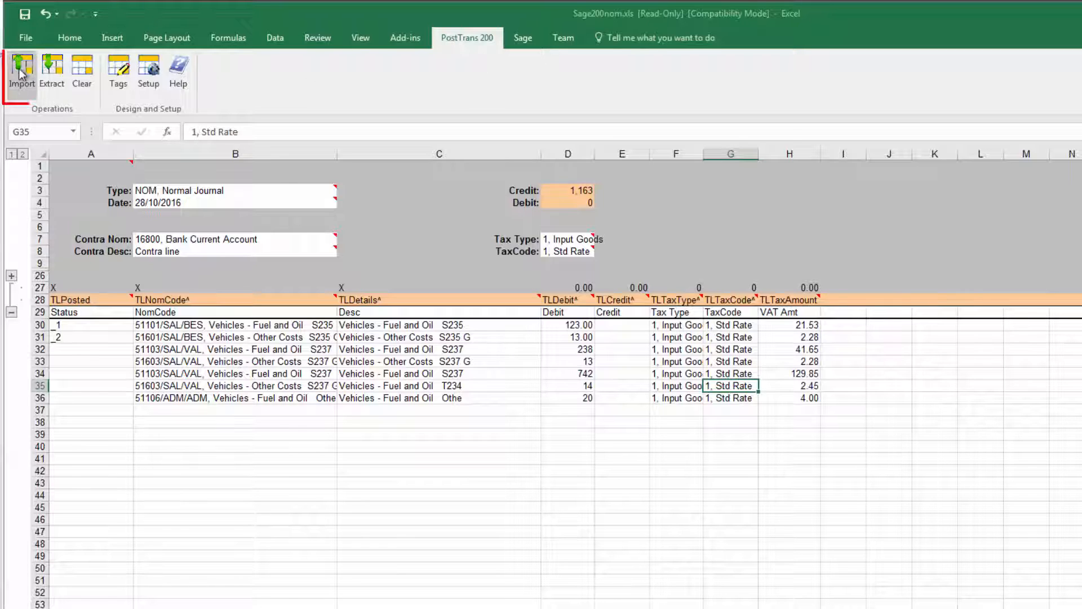
# Step: Import and post the VAT journal to Sage 200 as J000000045, widening the Status column
pyautogui.click(22, 72)
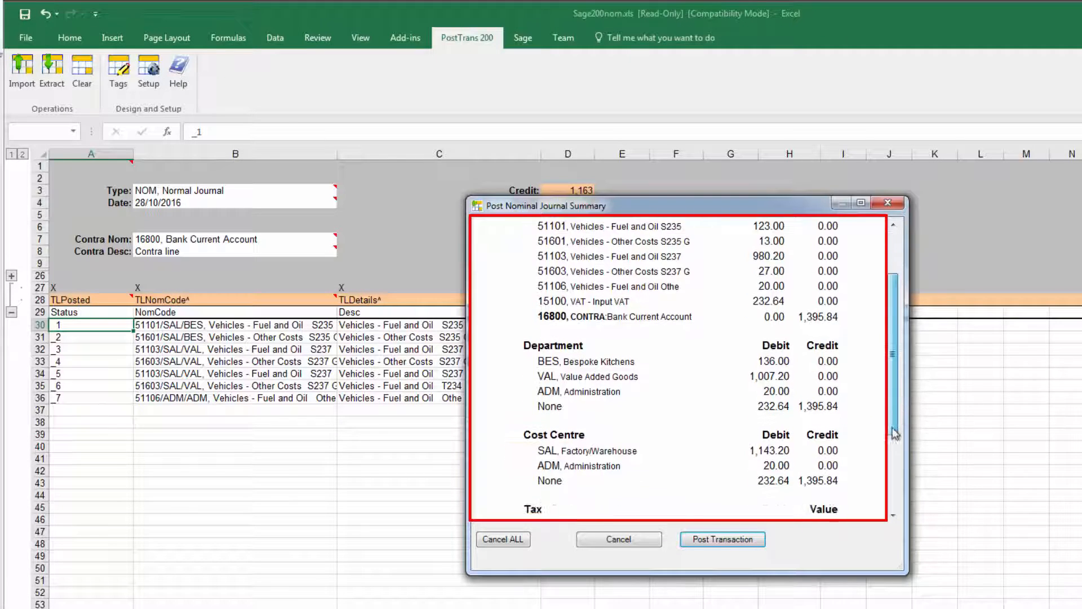
pyautogui.scroll(-3)
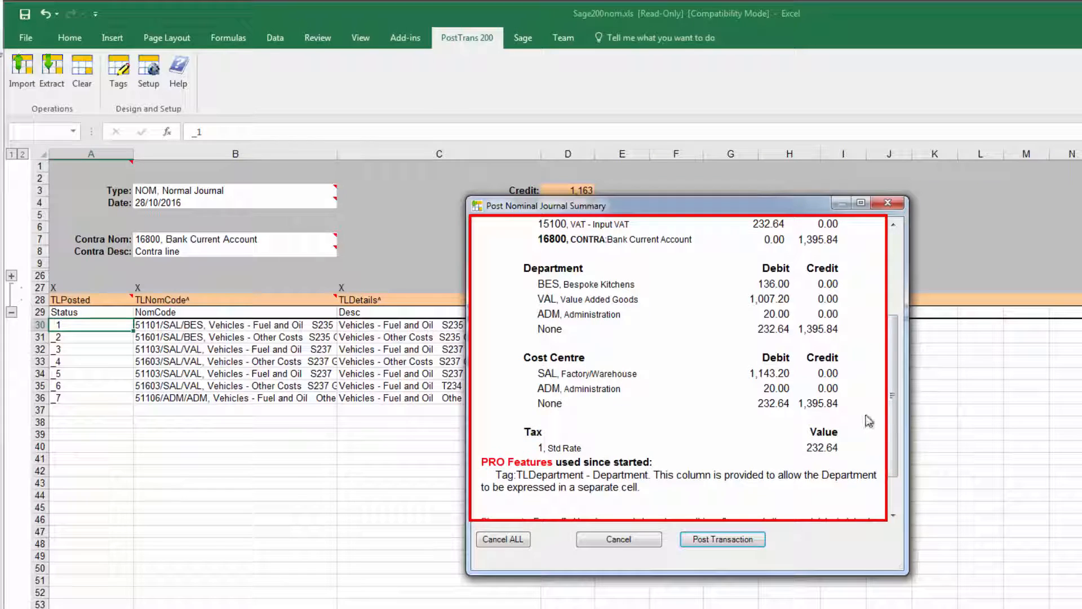
pyautogui.click(721, 539)
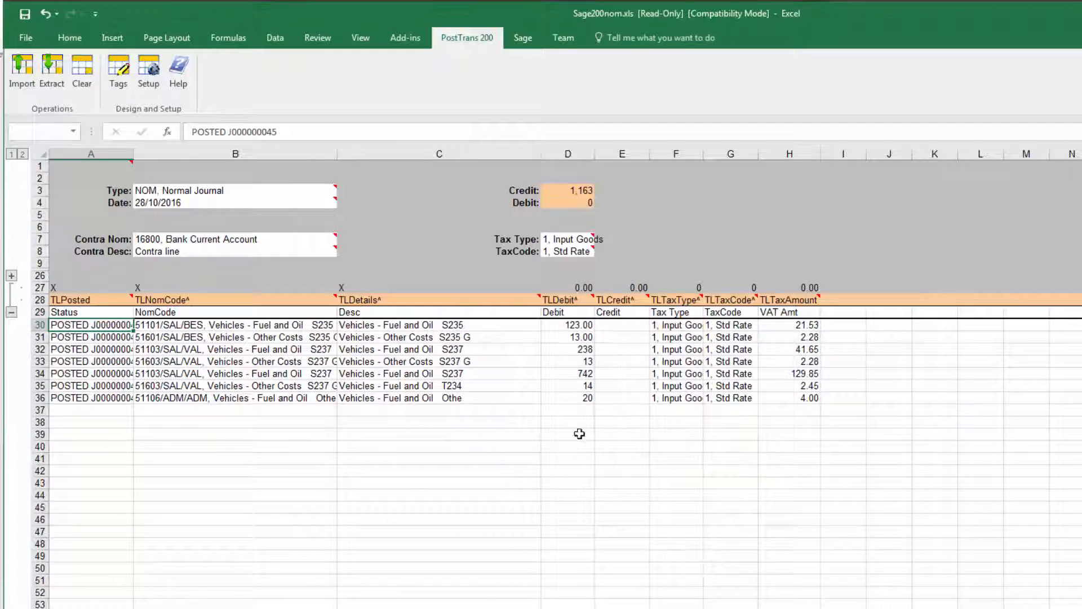
pyautogui.moveTo(154, 159); pyautogui.dragTo(143, 159)
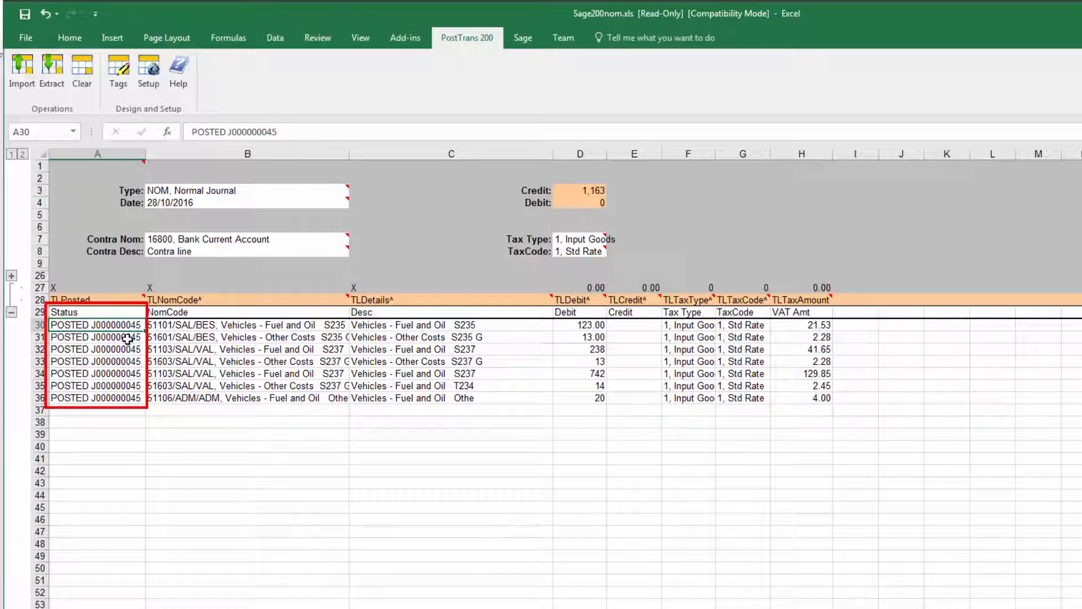
pyautogui.click(97, 337)
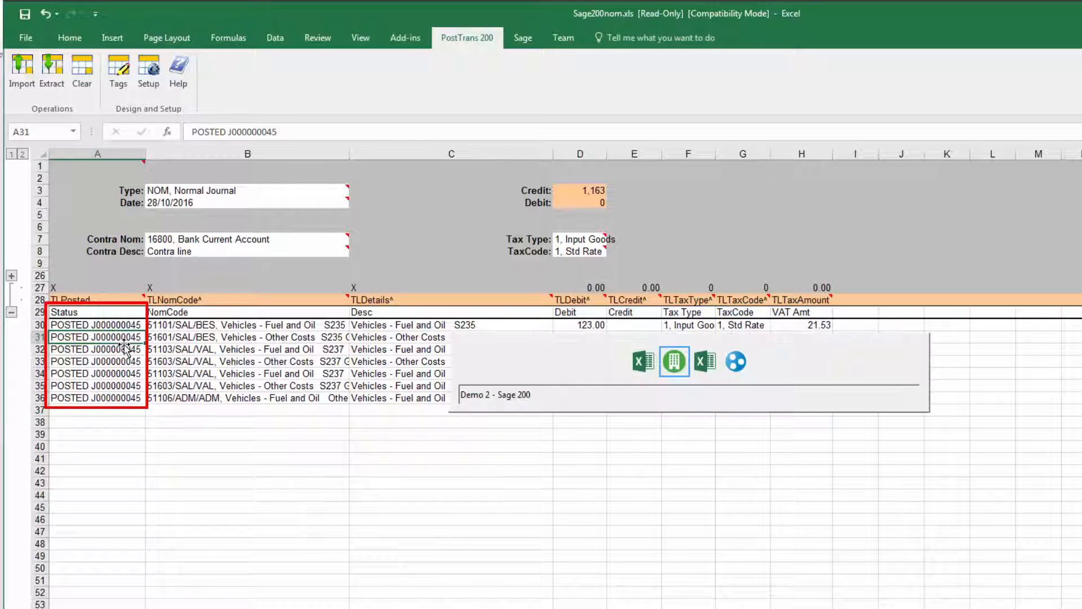
pyautogui.click(672, 361)
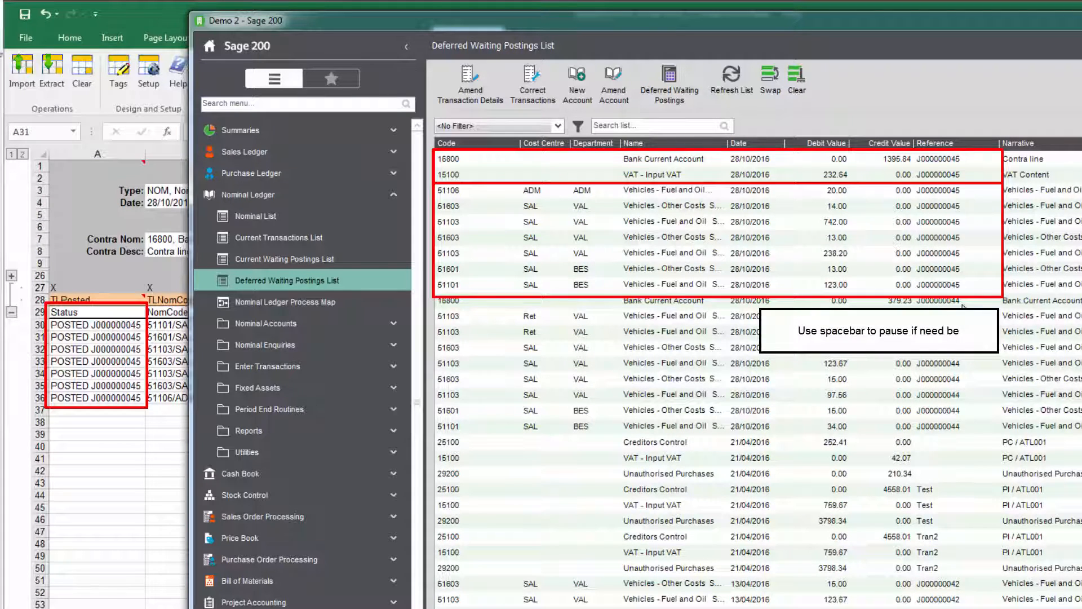
pyautogui.click(690, 284)
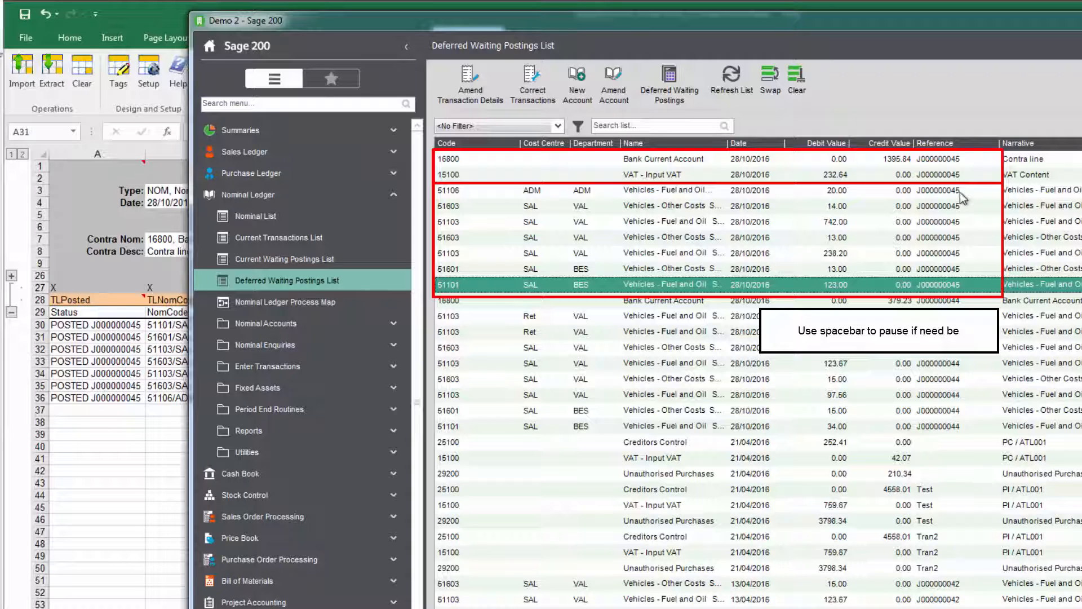
pyautogui.click(663, 159)
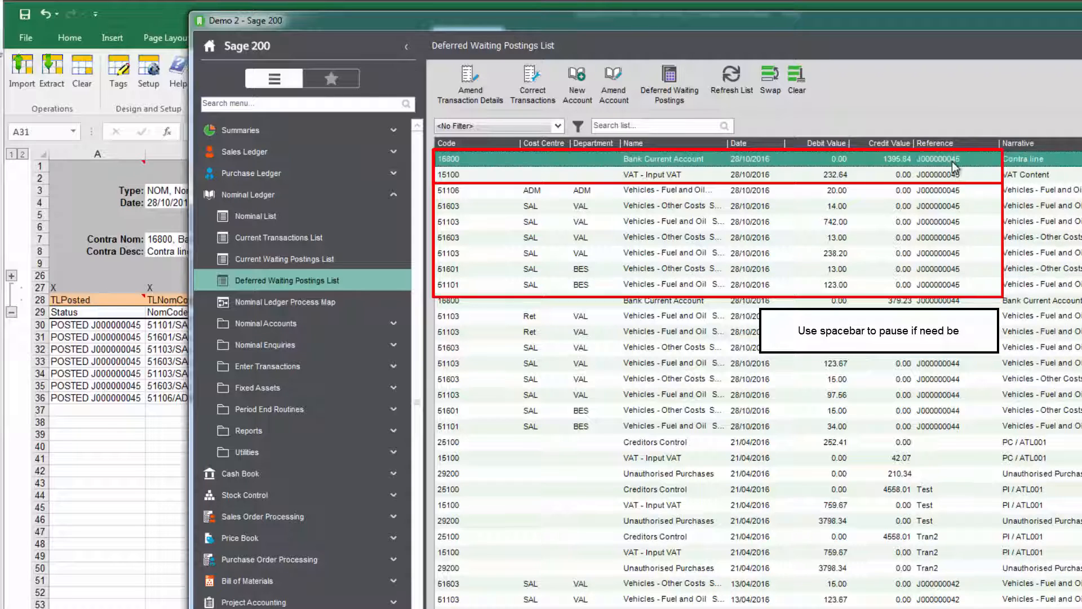
pyautogui.click(656, 174)
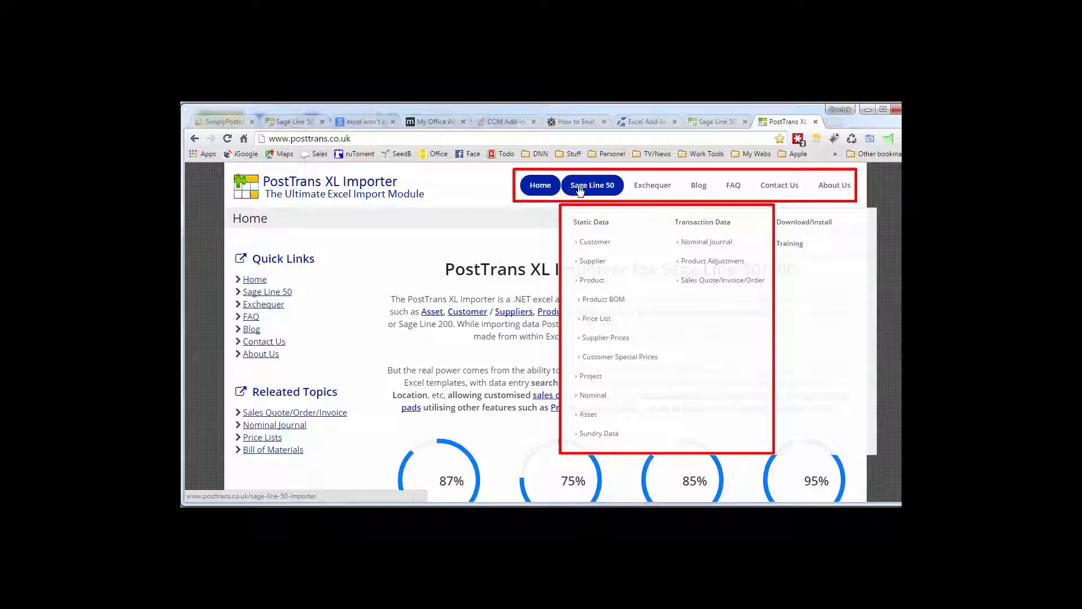
pyautogui.moveTo(598, 364)
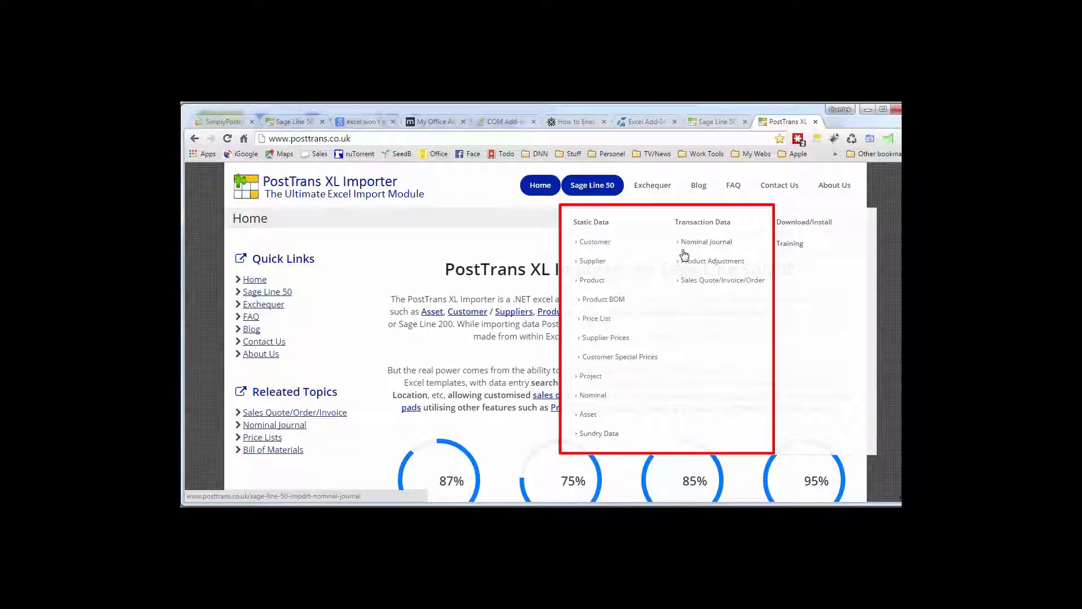
pyautogui.moveTo(712, 260)
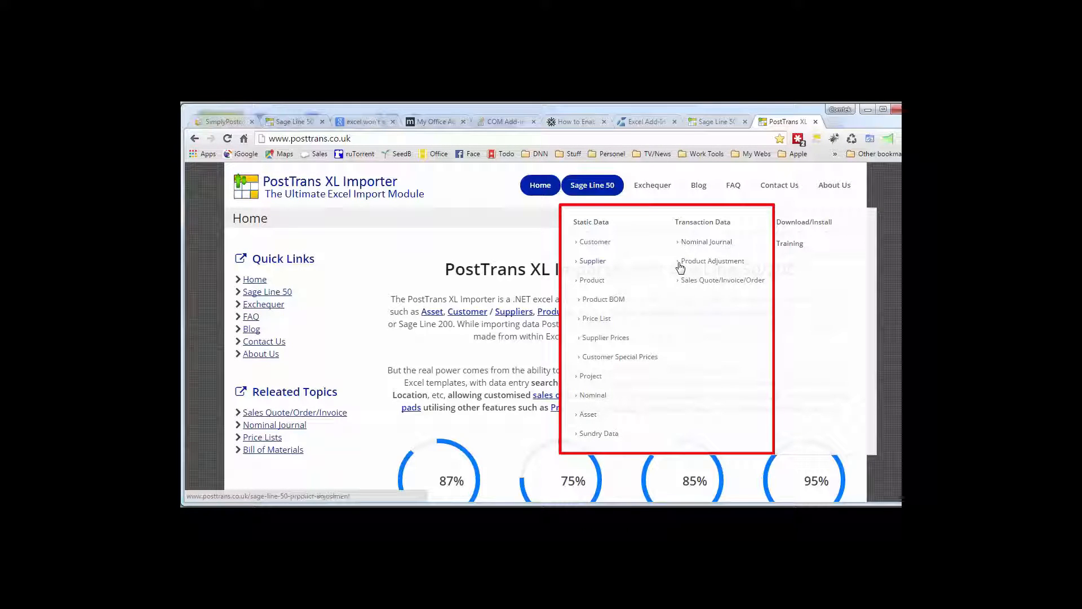
pyautogui.moveTo(700, 286)
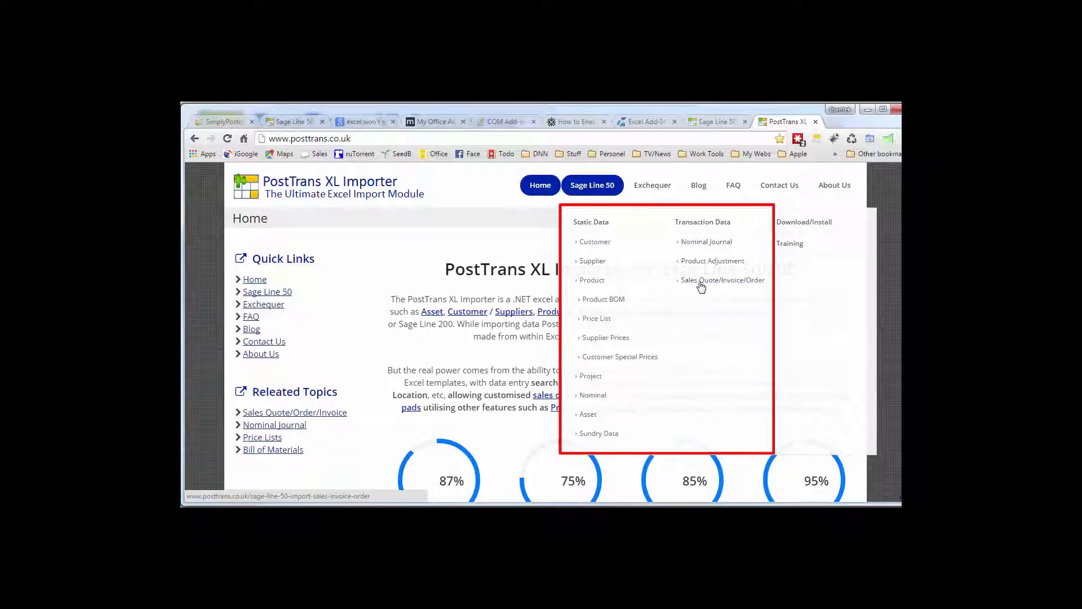
pyautogui.moveTo(789, 244)
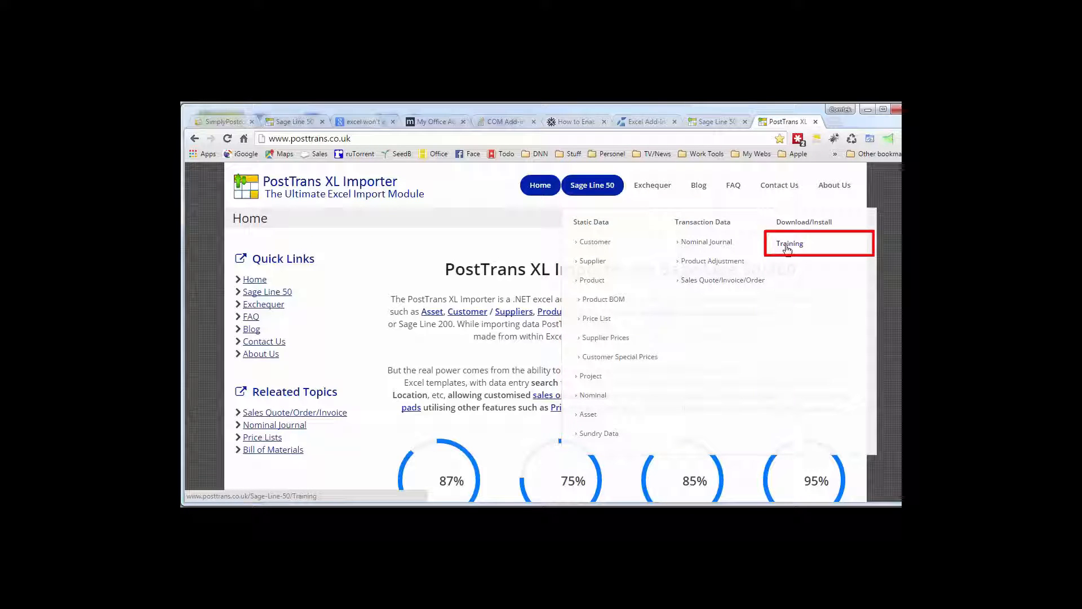
# Step: View the Sage Line 50 Training page on posttrans.co.uk
pyautogui.click(787, 244)
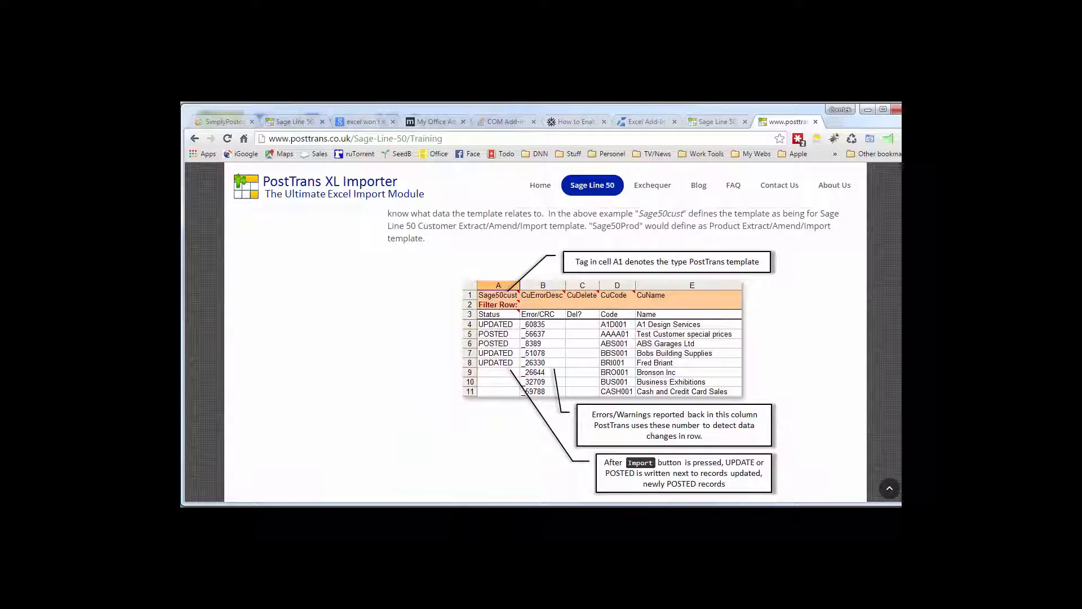
# Step: Browse the PostTrans blog listing of articles such as Expand Bill of Materials
pyautogui.click(696, 185)
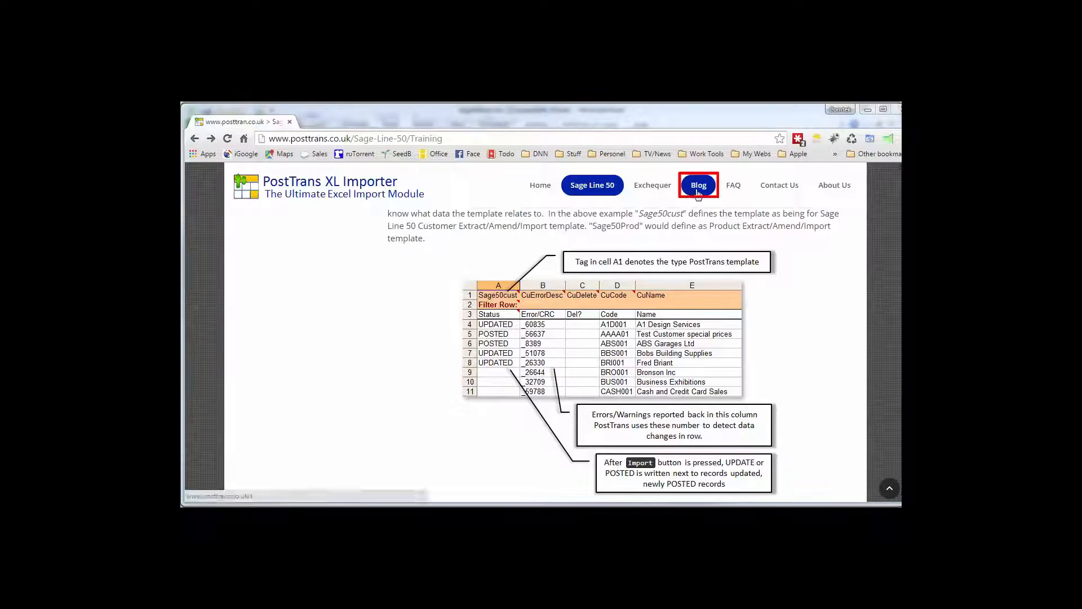
pyautogui.click(698, 185)
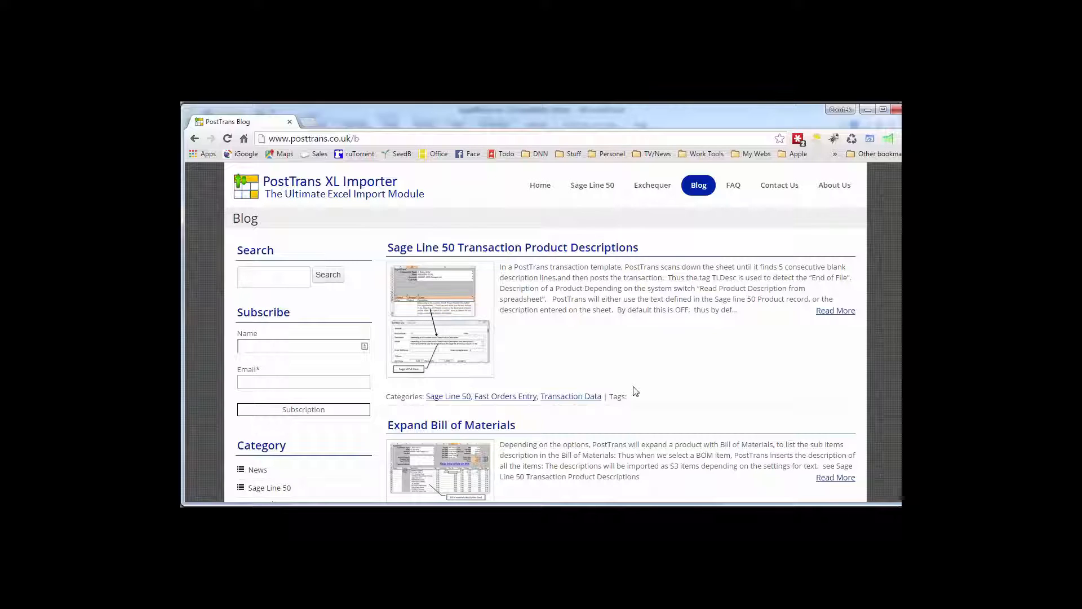
pyautogui.scroll(-3)
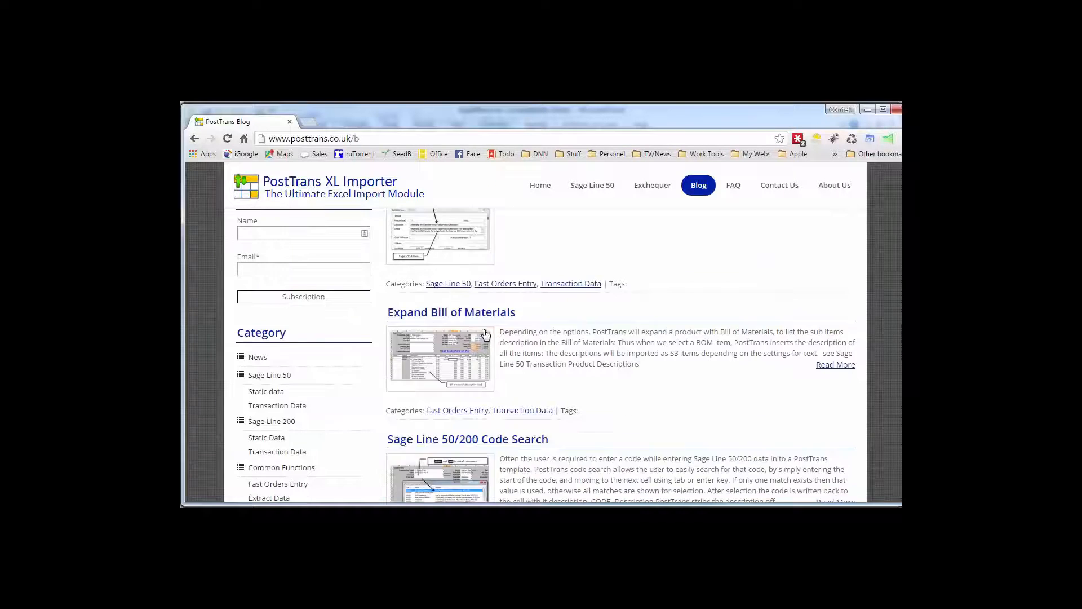
pyautogui.scroll(-3)
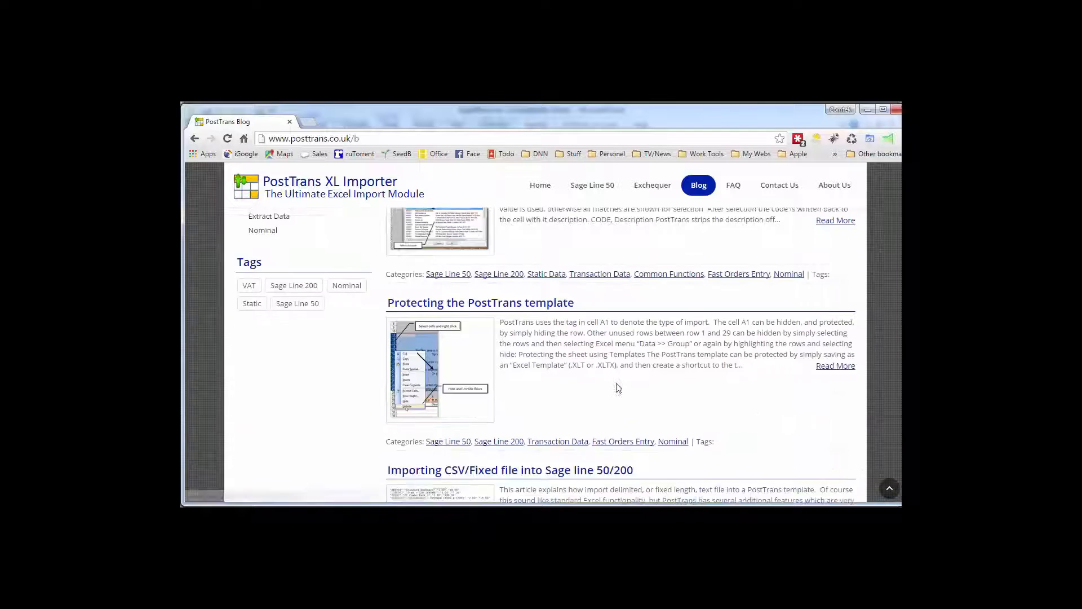
pyautogui.scroll(-3)
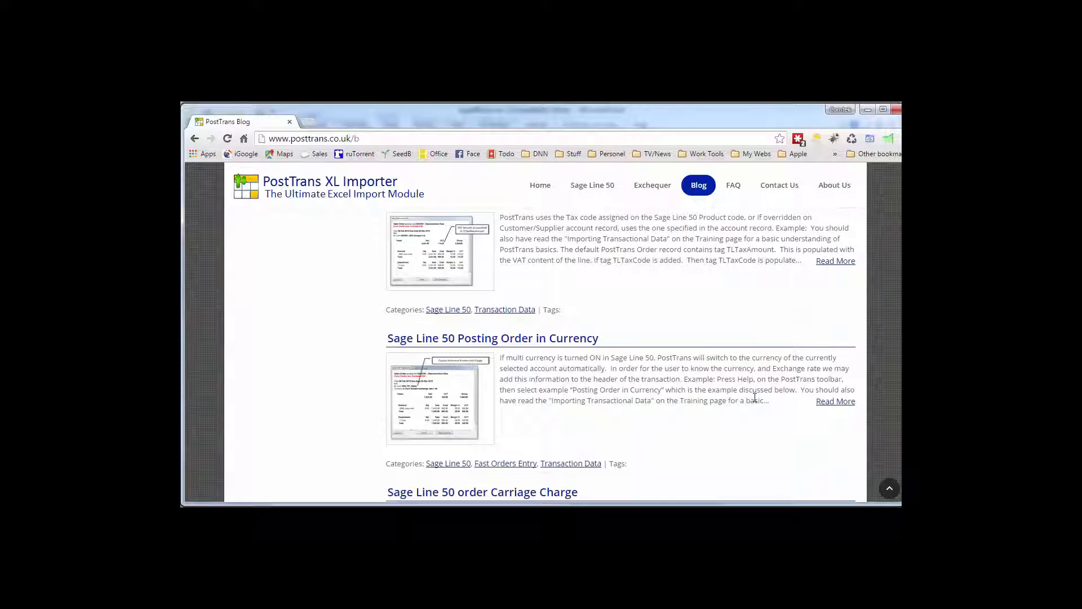
pyautogui.scroll(-3)
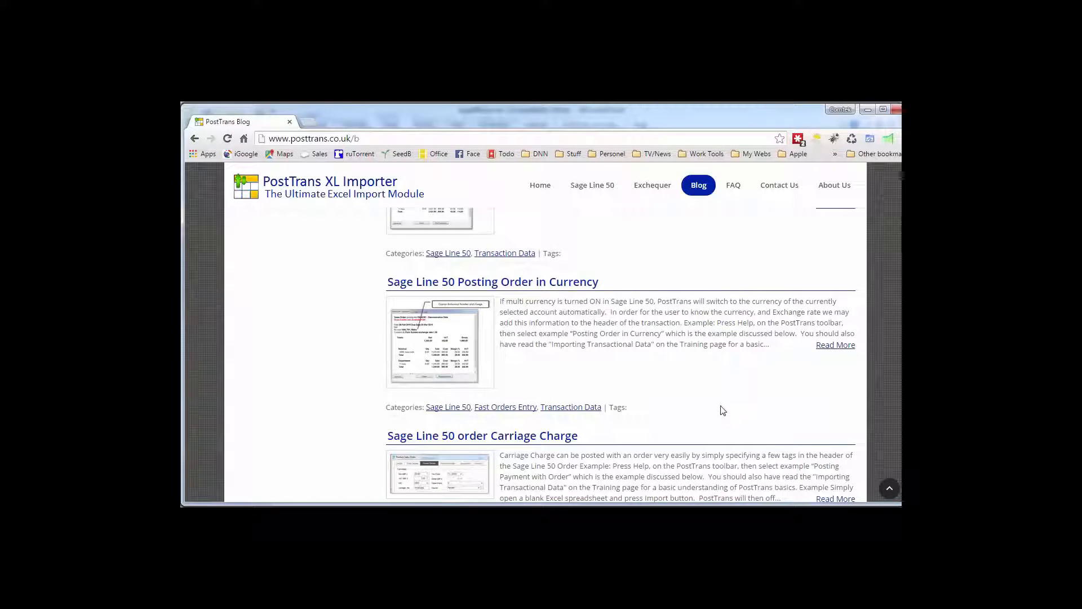
pyautogui.scroll(-3)
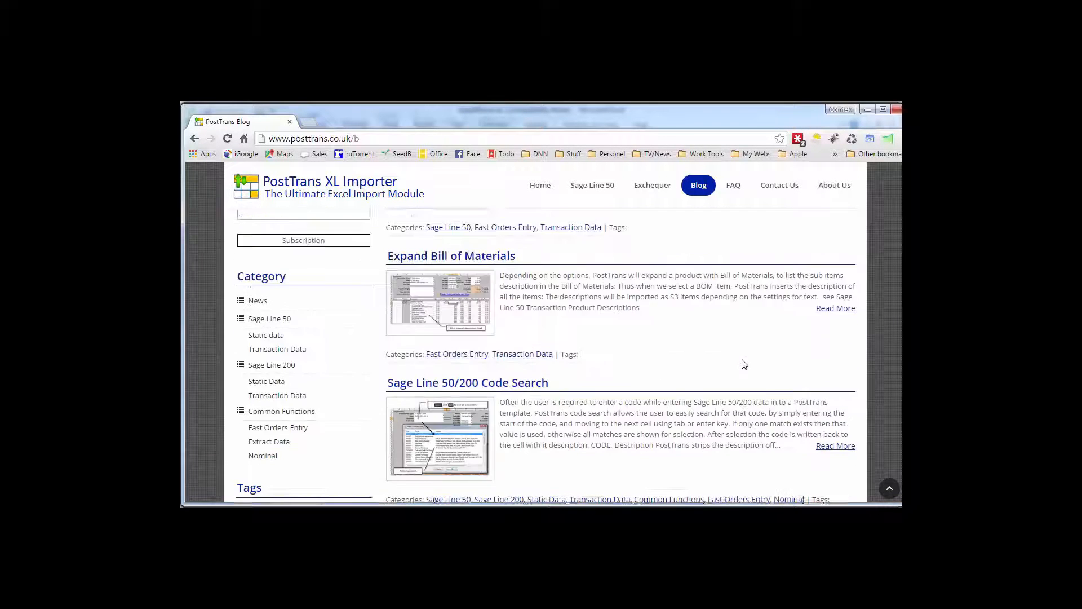
pyautogui.scroll(3)
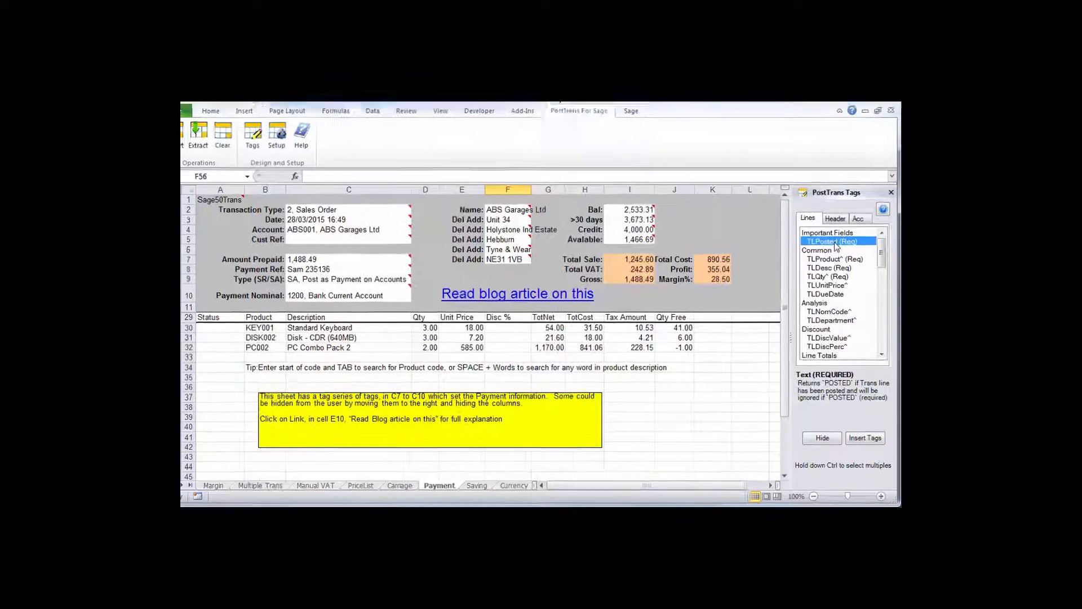
# Step: Look up the TLDesc tag in the PostTrans Tags pane and its description-import article
pyautogui.click(825, 213)
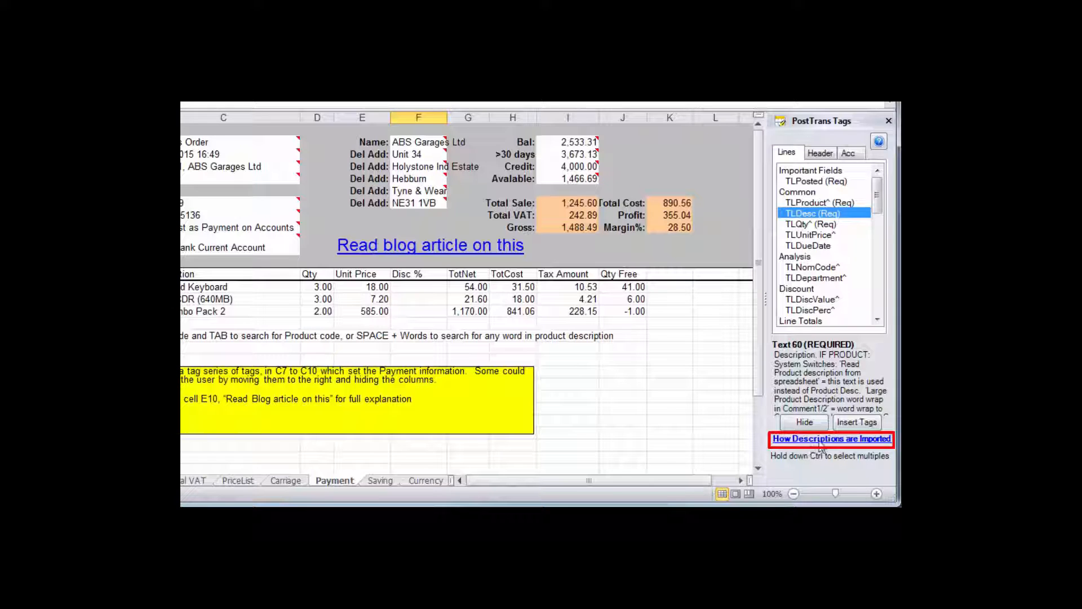
pyautogui.click(831, 439)
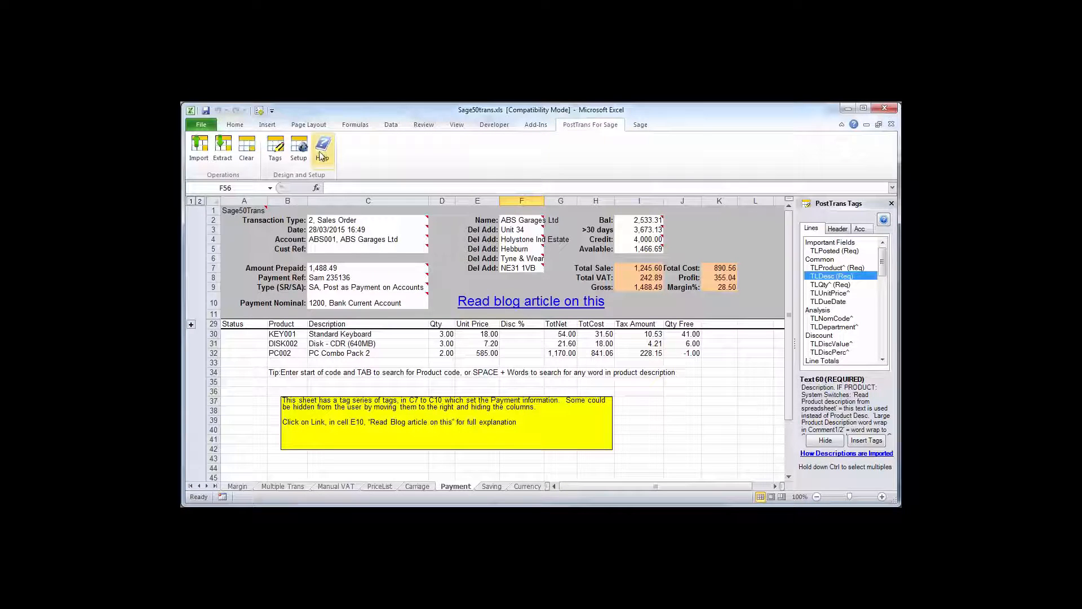
# Step: View PostTrans Help topics, select transactional templates training, and cancel
pyautogui.click(321, 146)
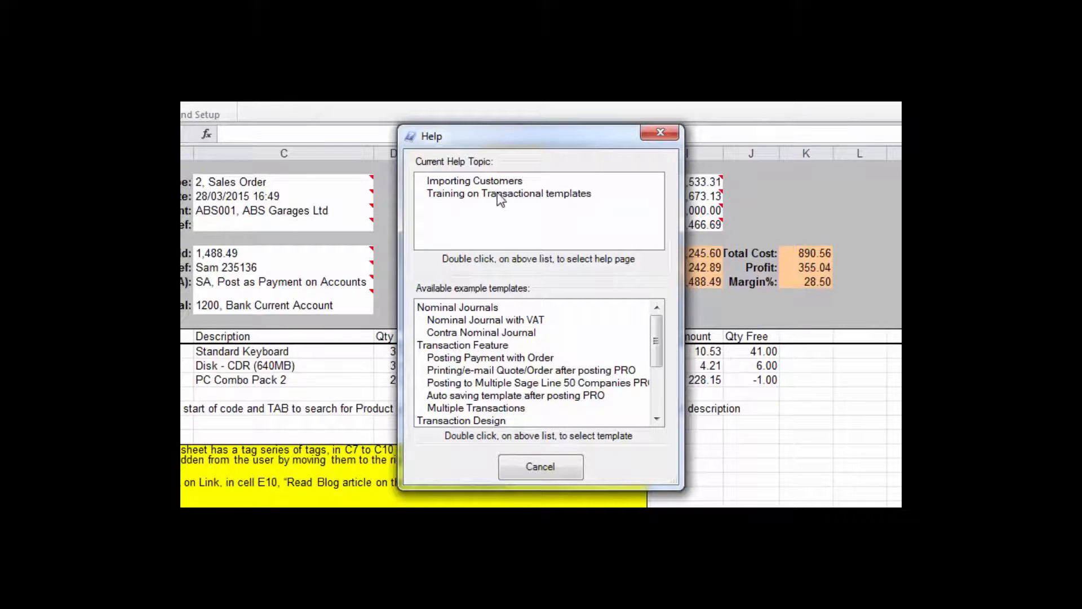
pyautogui.click(508, 192)
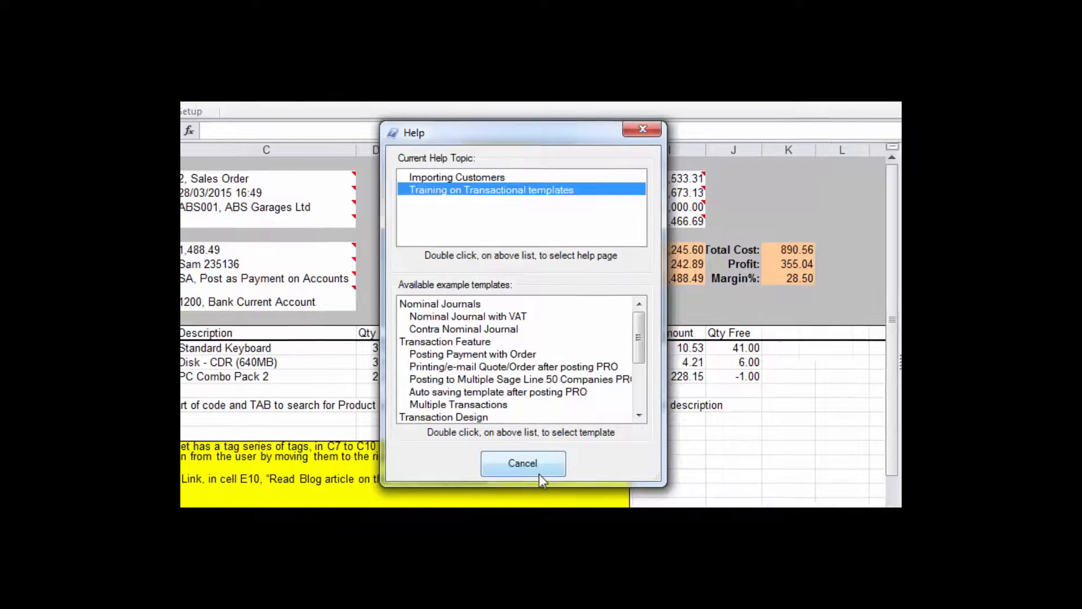
pyautogui.click(522, 463)
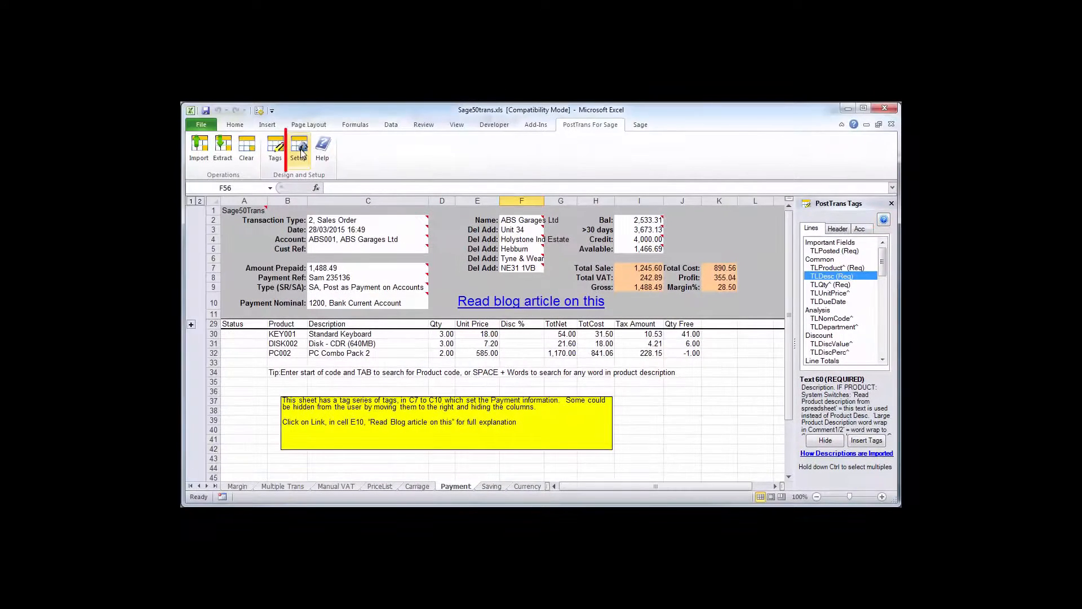
# Step: View the template's Cursor Path settings in Setup and bring up their help article
pyautogui.click(298, 146)
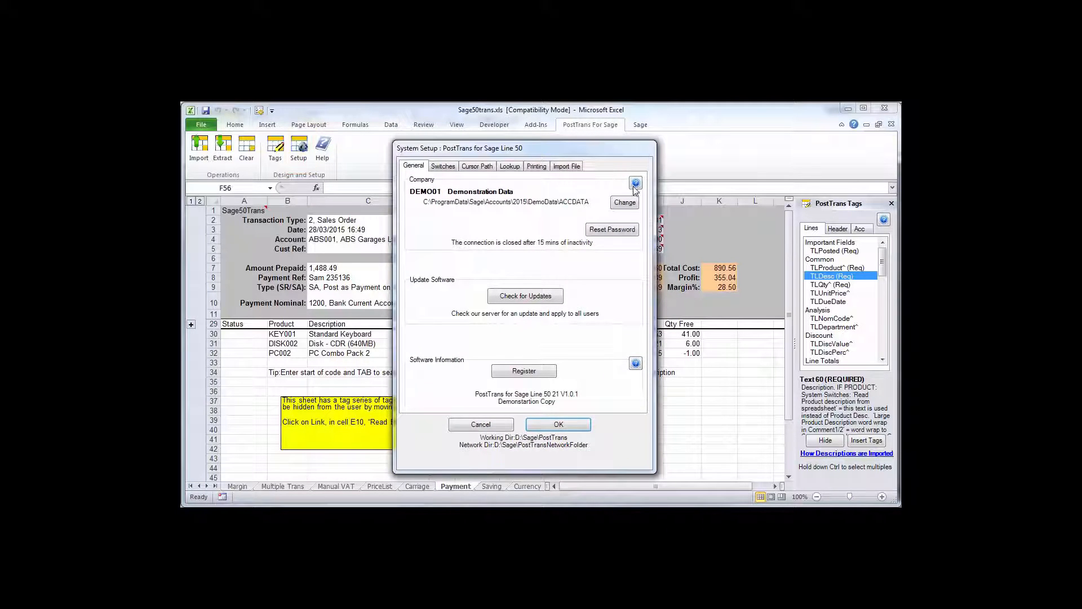
pyautogui.click(476, 166)
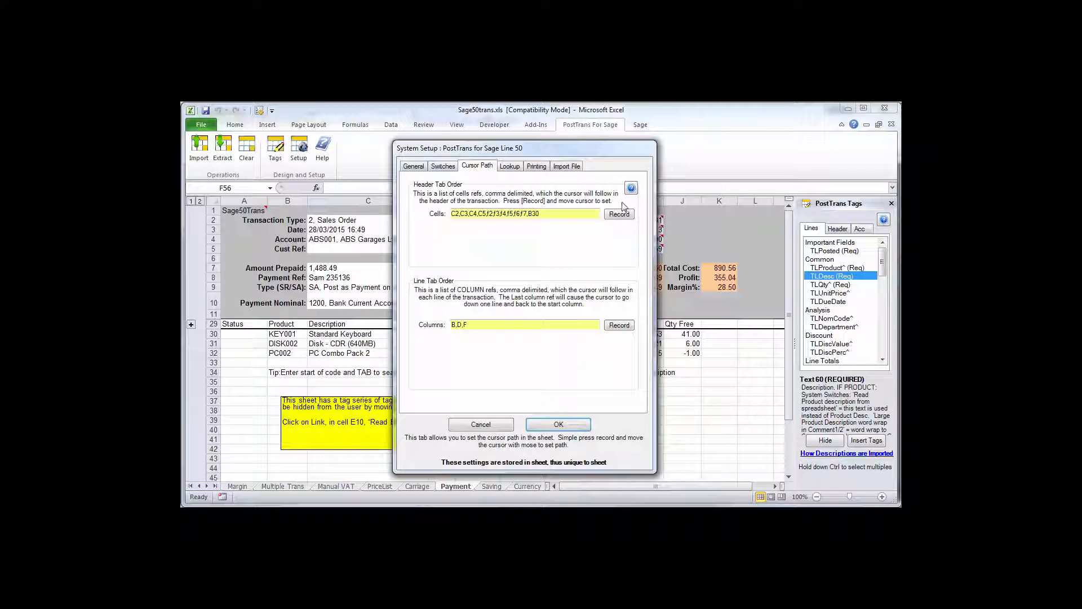
pyautogui.click(630, 188)
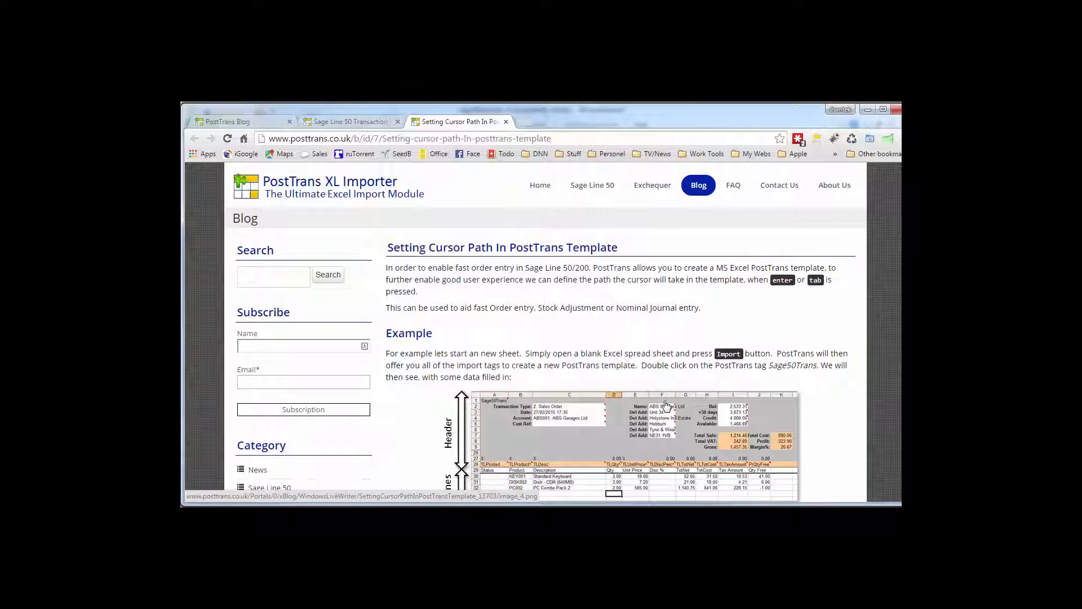
pyautogui.scroll(-3)
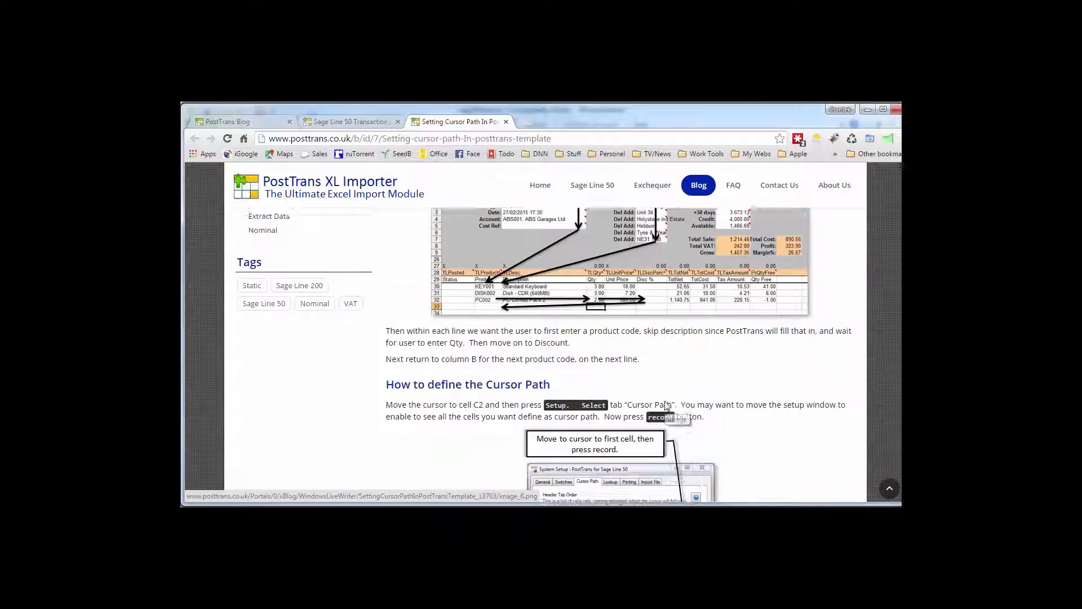
pyautogui.scroll(-3)
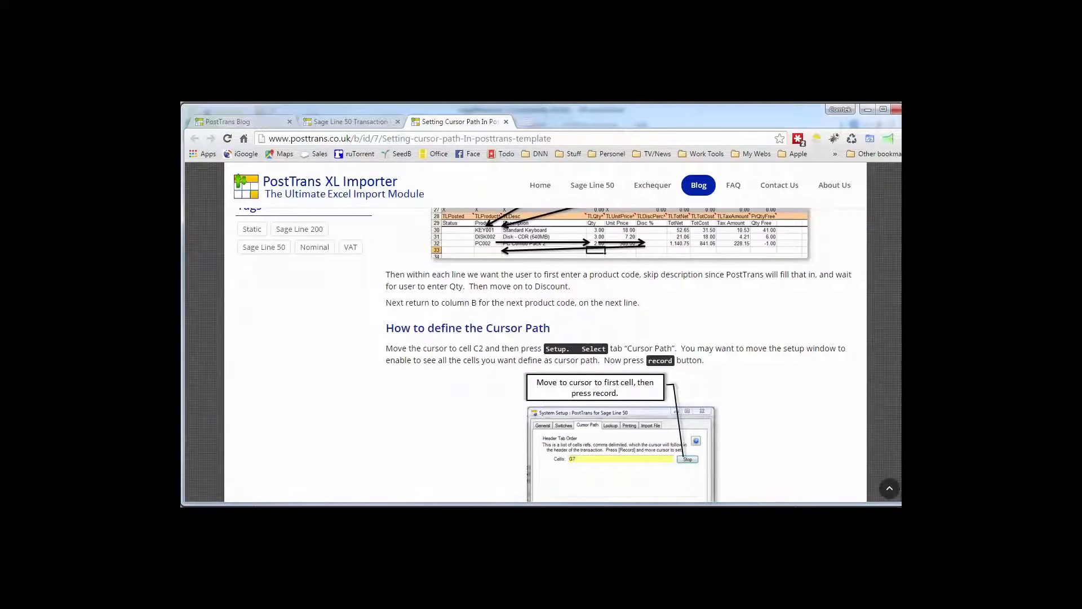